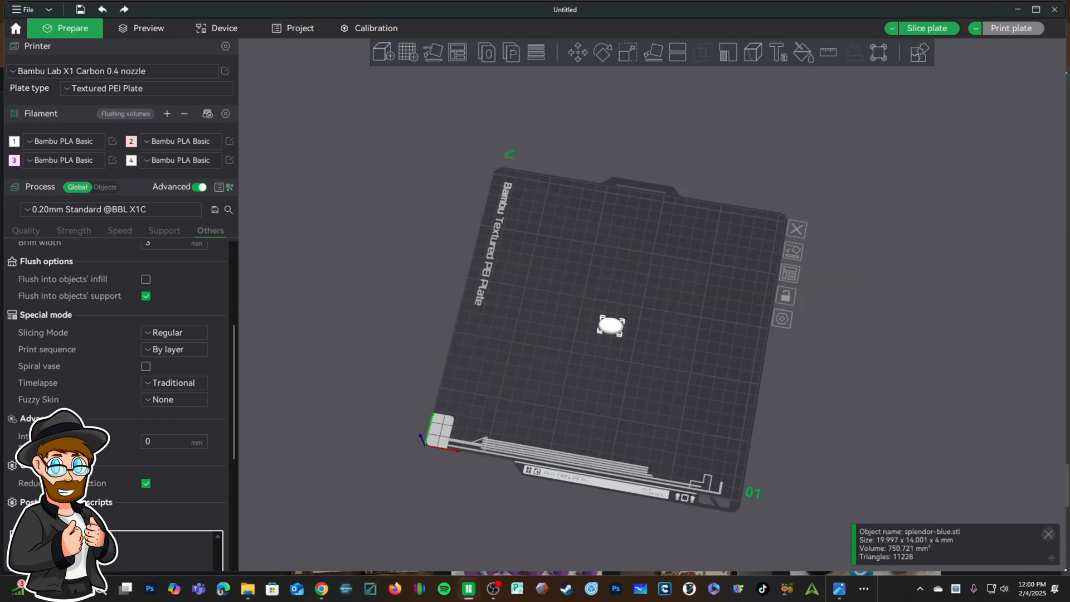
{"action": "mouse_move", "coordinate": [636, 263]}
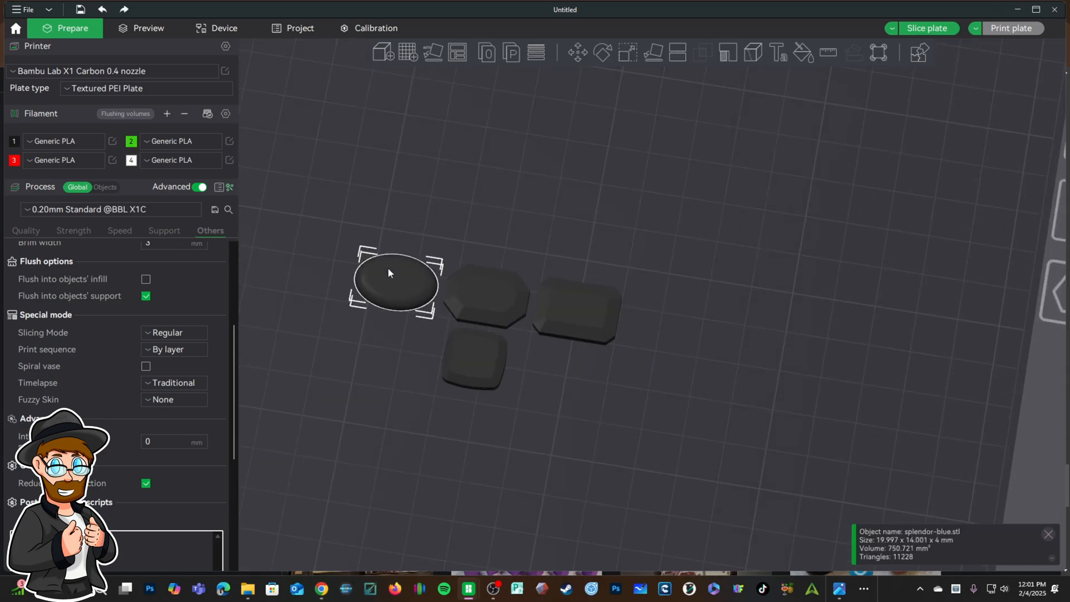
Select the oval gem piece to assign its filament color.
{"action": "left_click", "coordinate": [486, 296]}
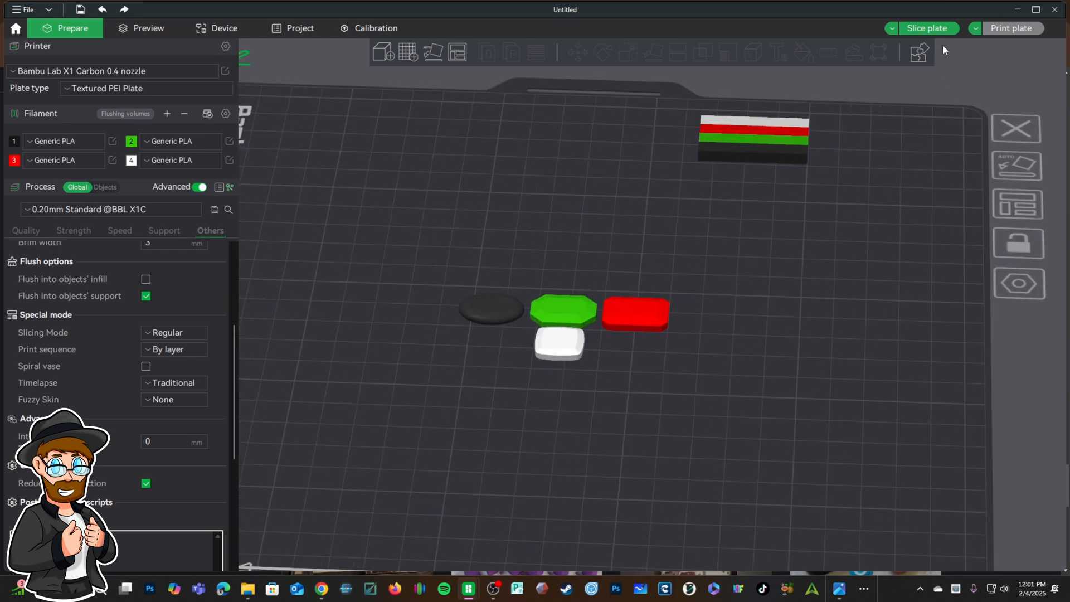
Slice the four-color plate (about two hours, 22 g), then return to Prepare.
{"action": "left_click", "coordinate": [147, 28]}
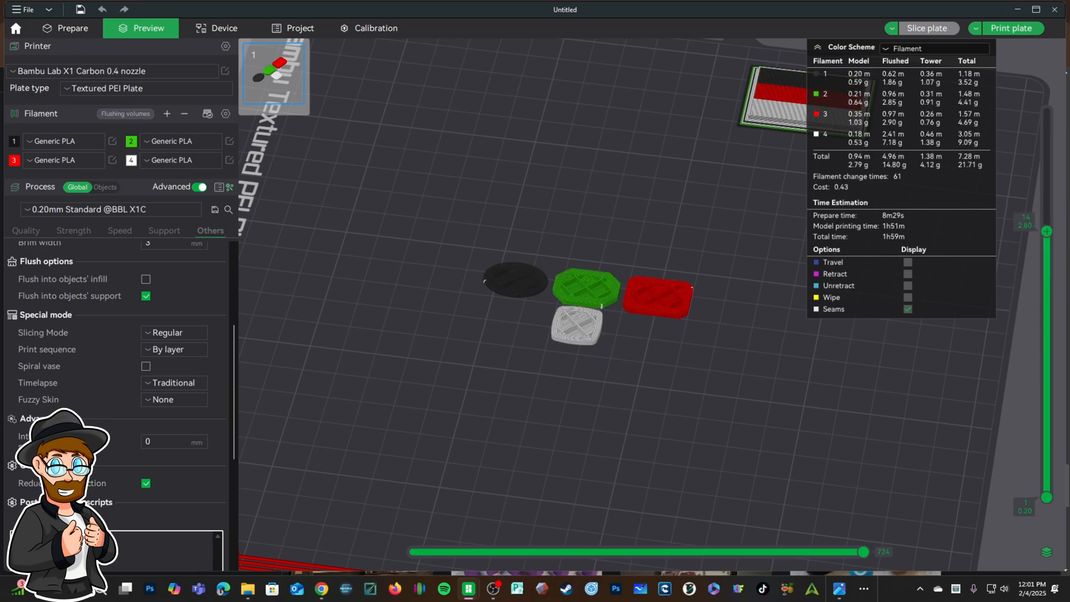
{"action": "left_click", "coordinate": [72, 28]}
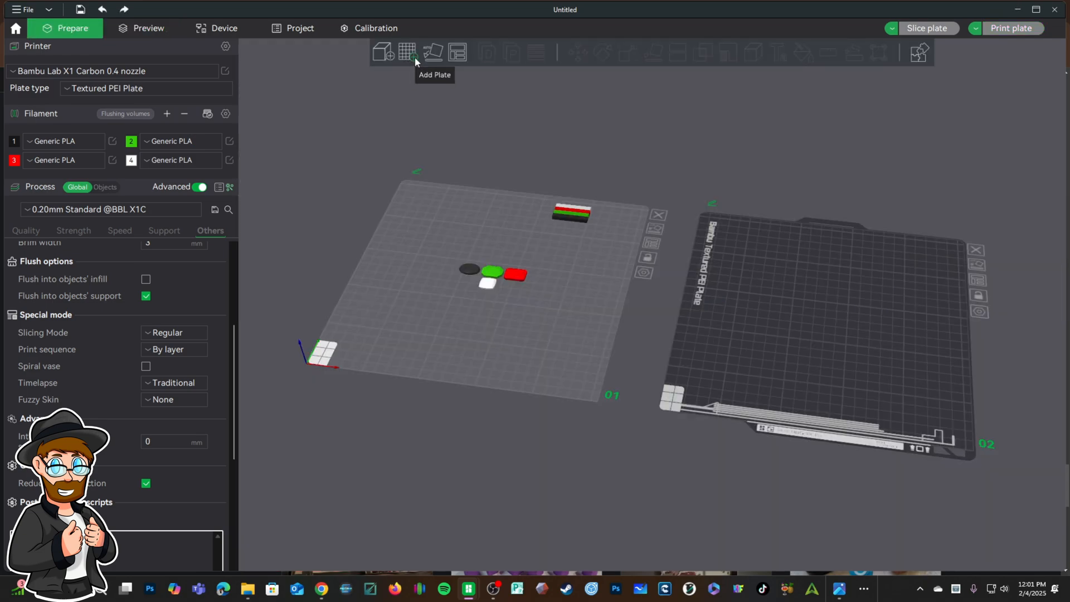
Add another build plate for spreading the gem pieces out.
{"action": "left_click", "coordinate": [407, 52]}
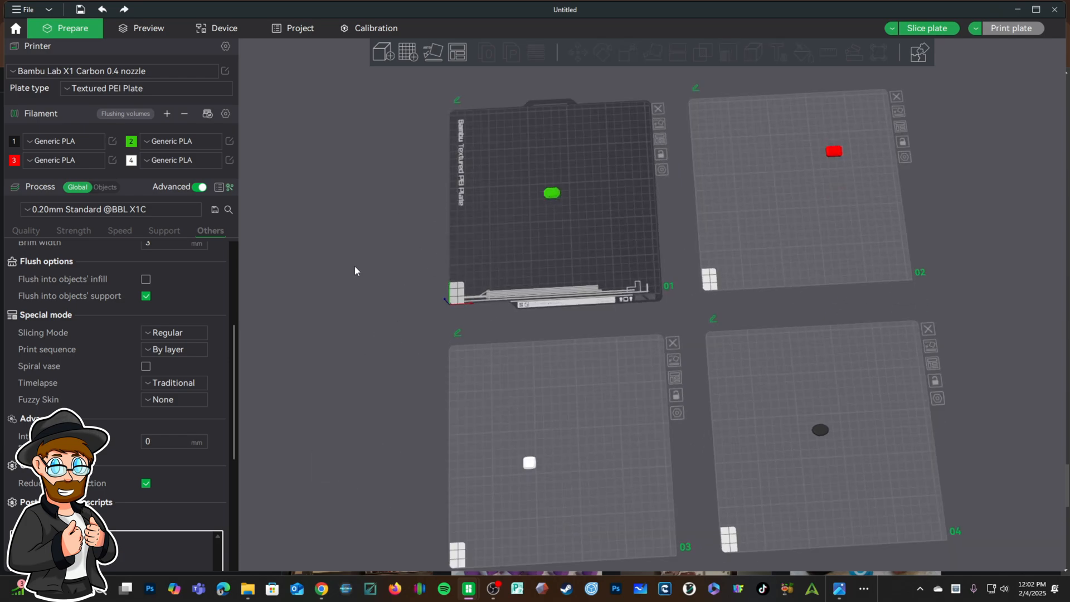
{"action": "mouse_move", "coordinate": [827, 360]}
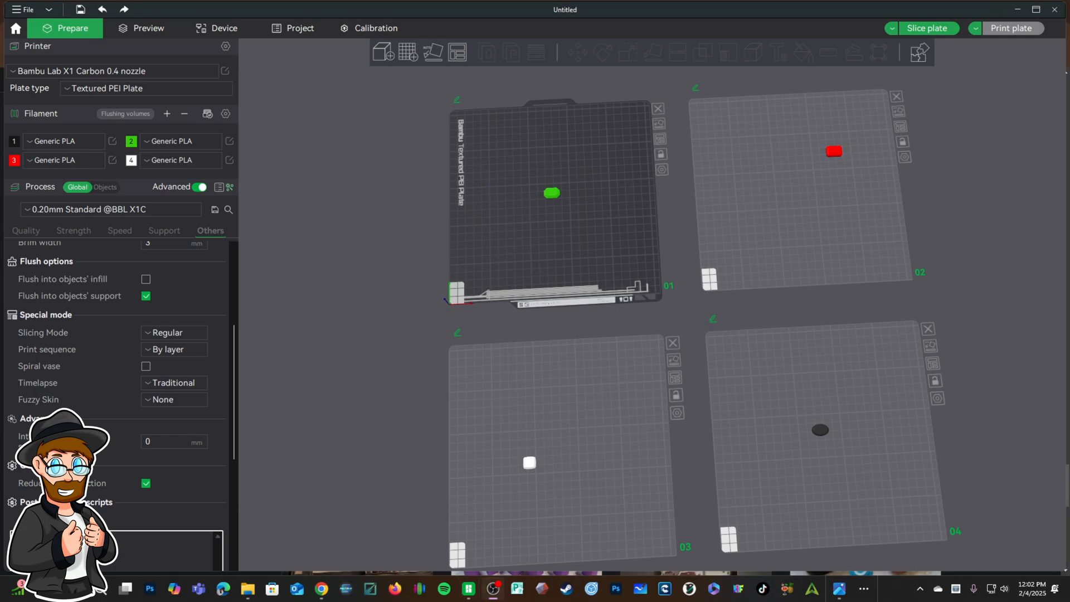
{"action": "mouse_move", "coordinate": [753, 392]}
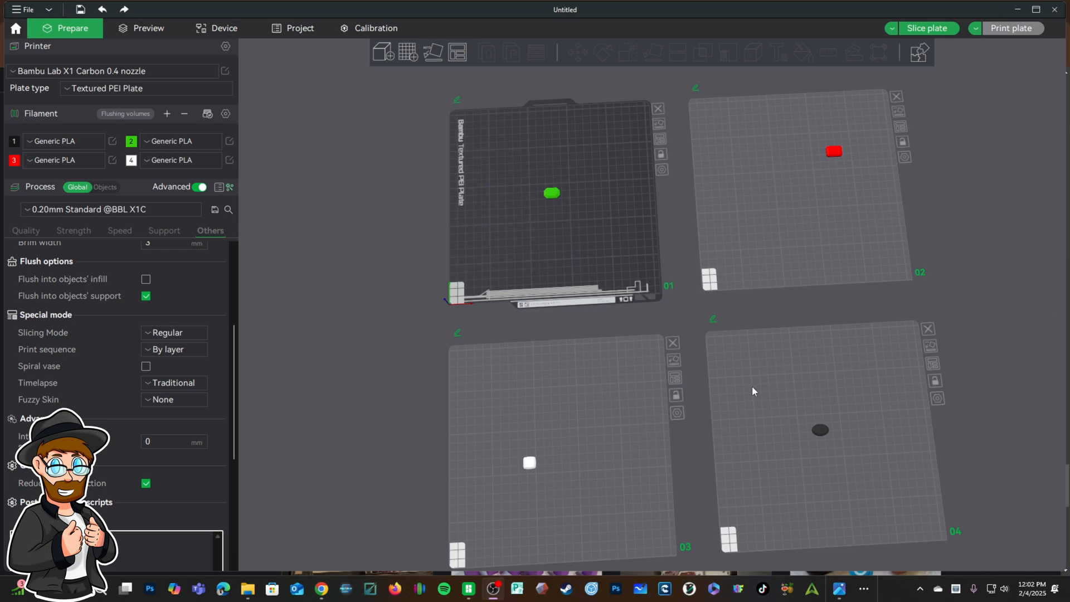
{"action": "mouse_move", "coordinate": [890, 275]}
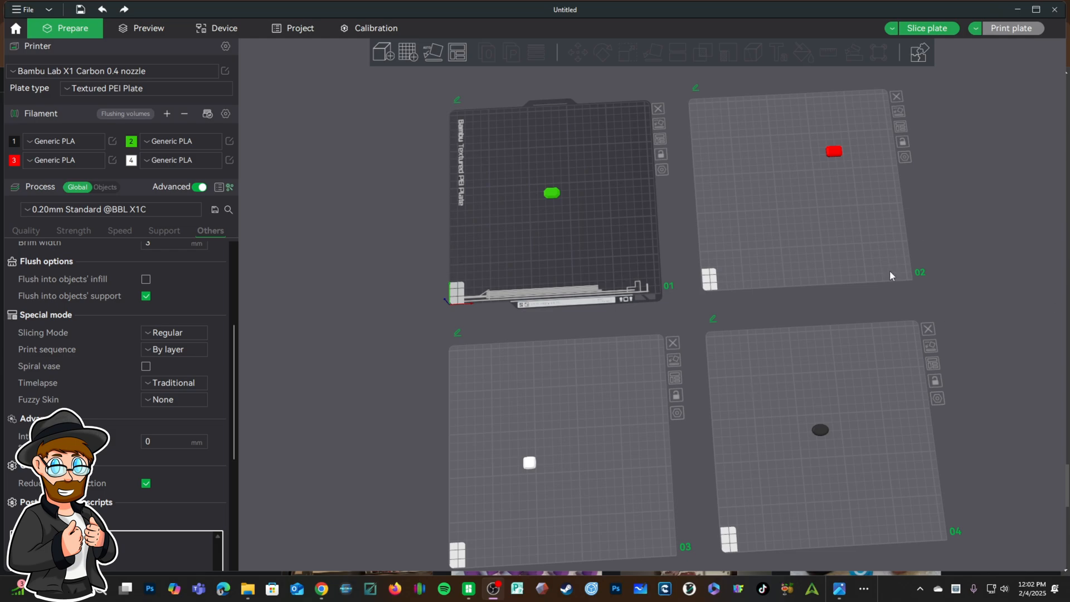
{"action": "mouse_move", "coordinate": [714, 403]}
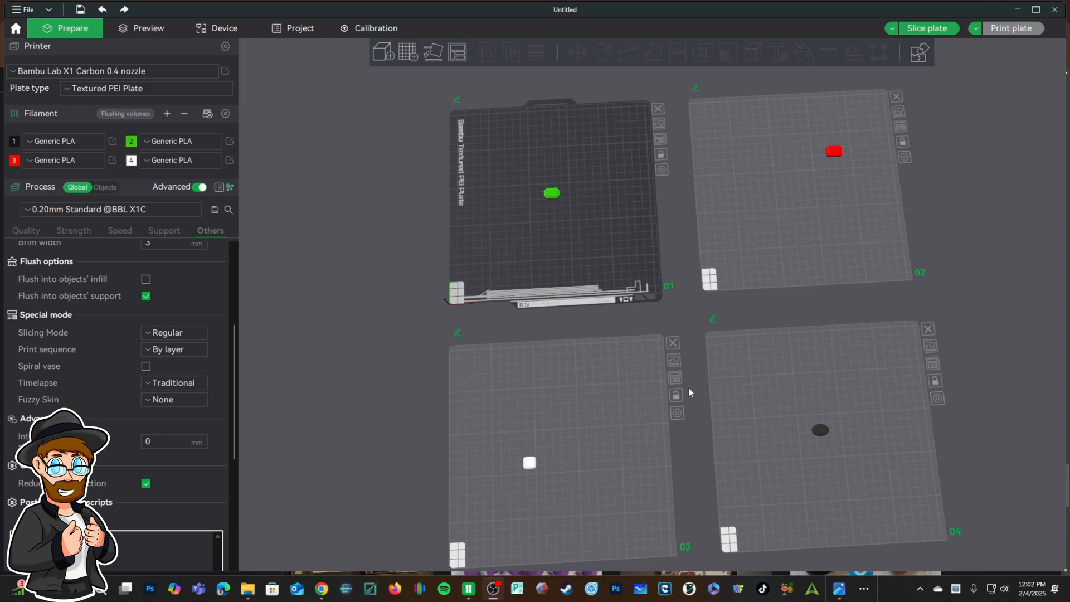
{"action": "mouse_move", "coordinate": [694, 385]}
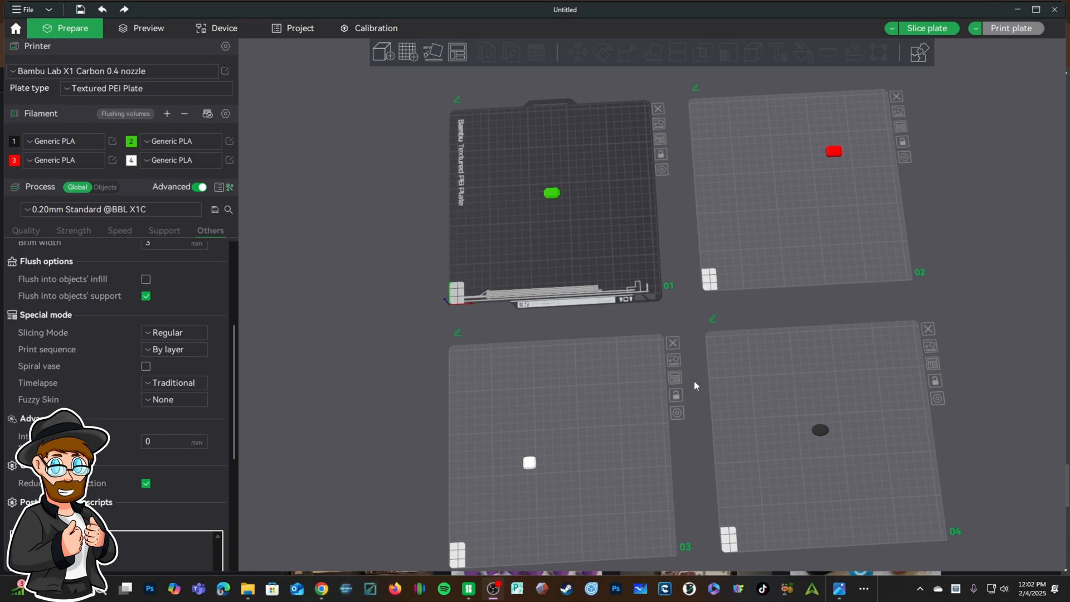
{"action": "mouse_move", "coordinate": [712, 386]}
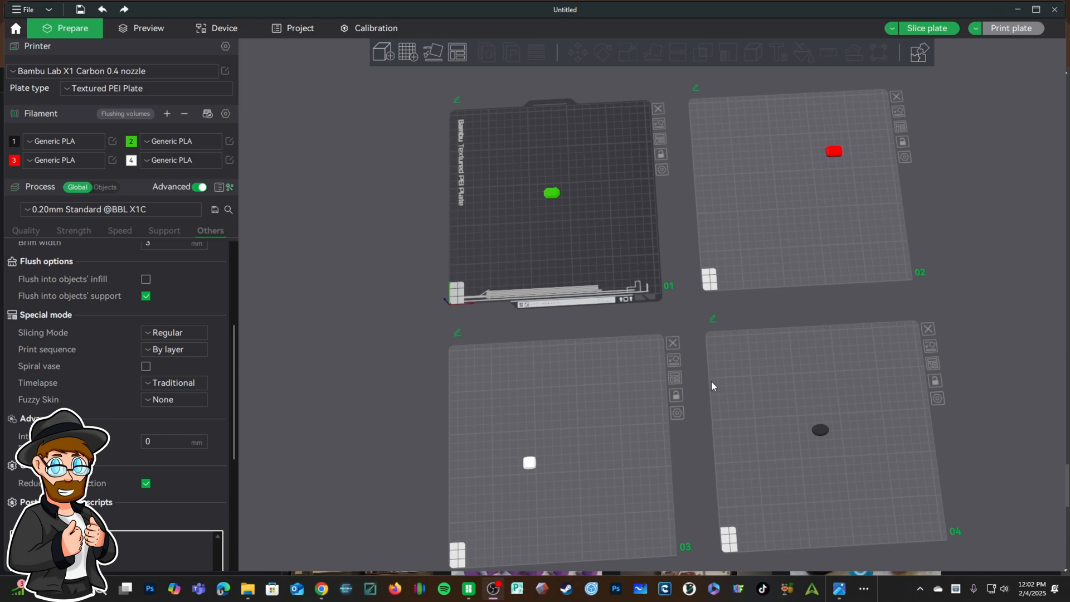
{"action": "mouse_move", "coordinate": [876, 295]}
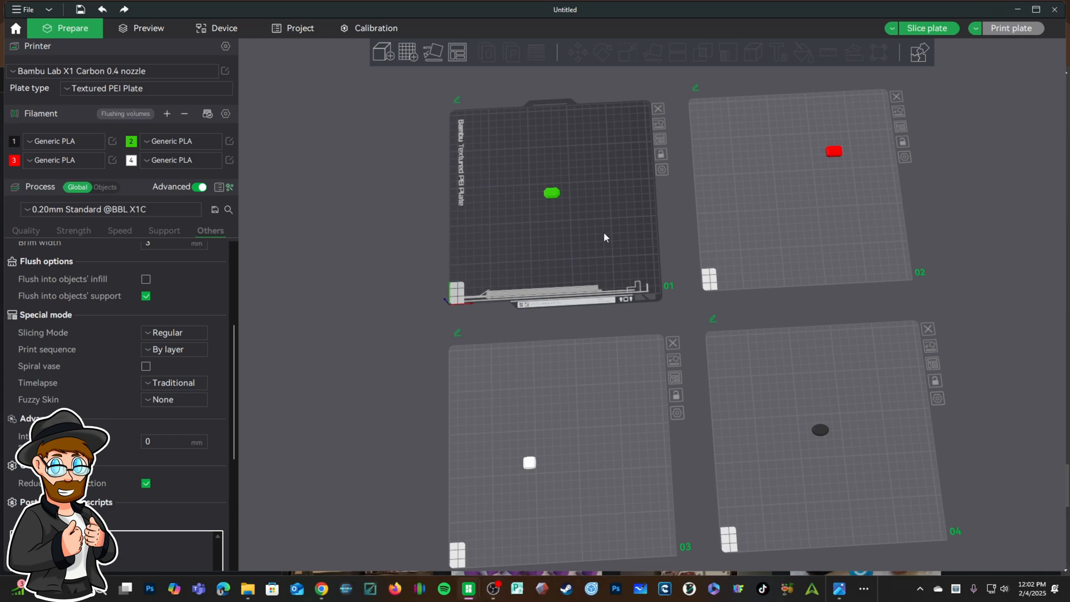
{"action": "mouse_move", "coordinate": [758, 213]}
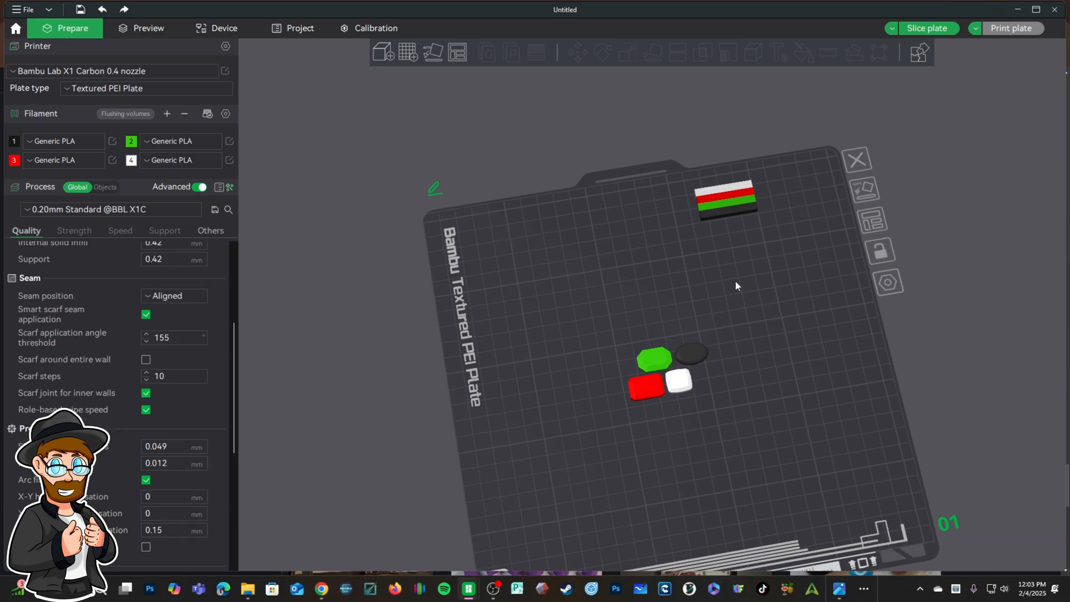
{"action": "mouse_move", "coordinate": [19, 251]}
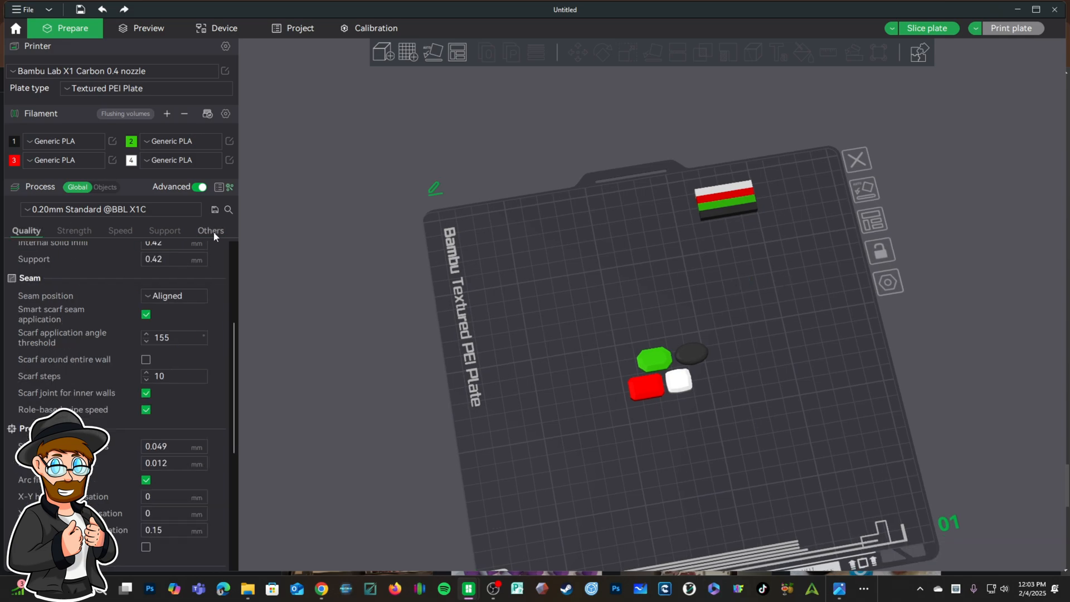
Set Print sequence to By object in Process > Others.
{"action": "scroll", "scroll_direction": "down", "scroll_amount": 3}
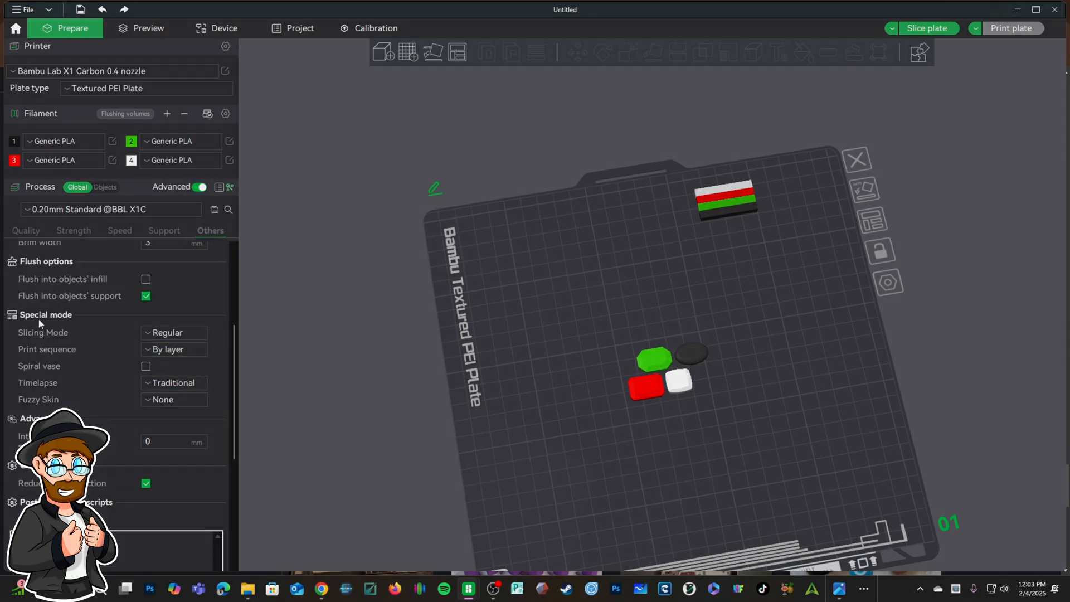
{"action": "mouse_move", "coordinate": [78, 326]}
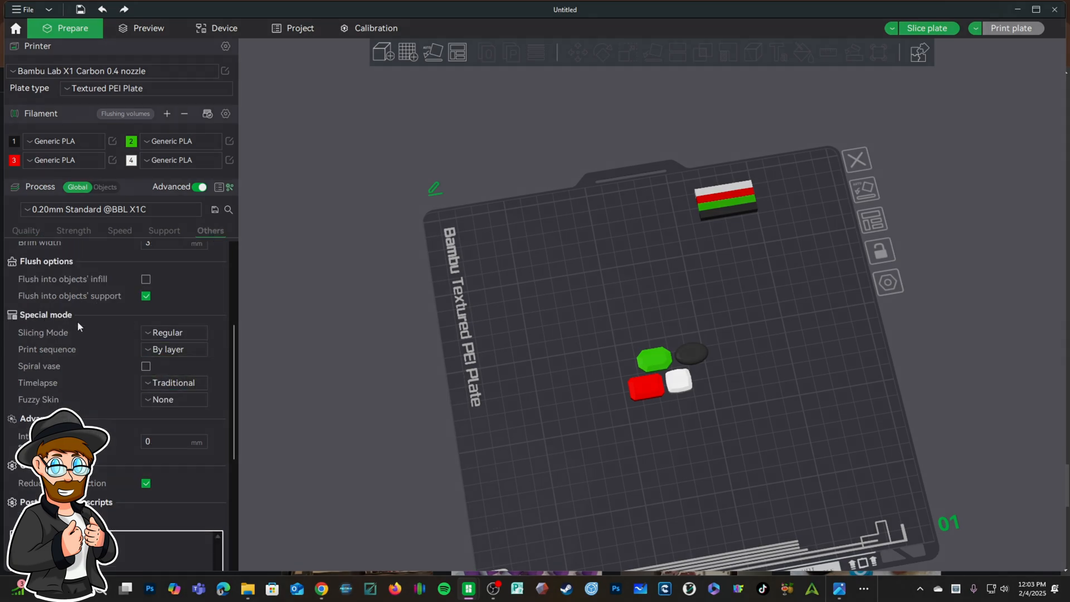
{"action": "left_click", "coordinate": [174, 349]}
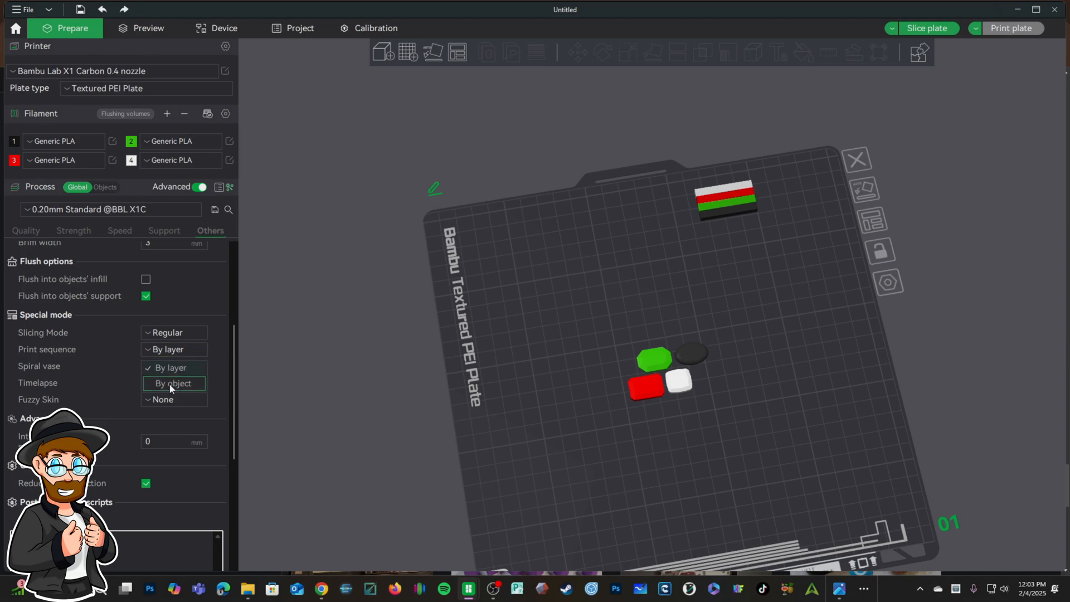
{"action": "left_click", "coordinate": [171, 382]}
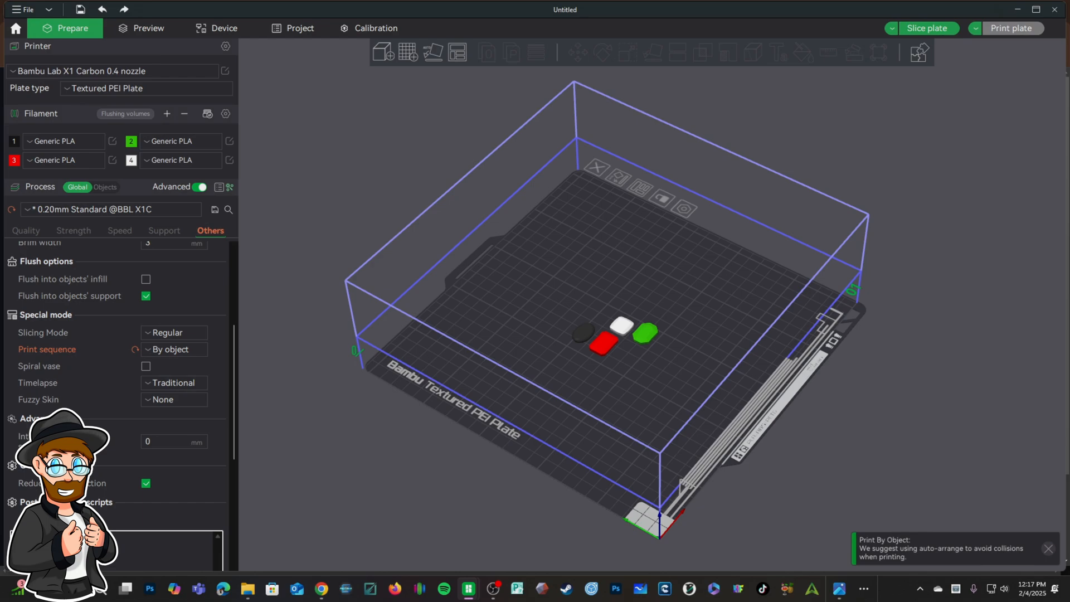
{"action": "mouse_move", "coordinate": [676, 156]}
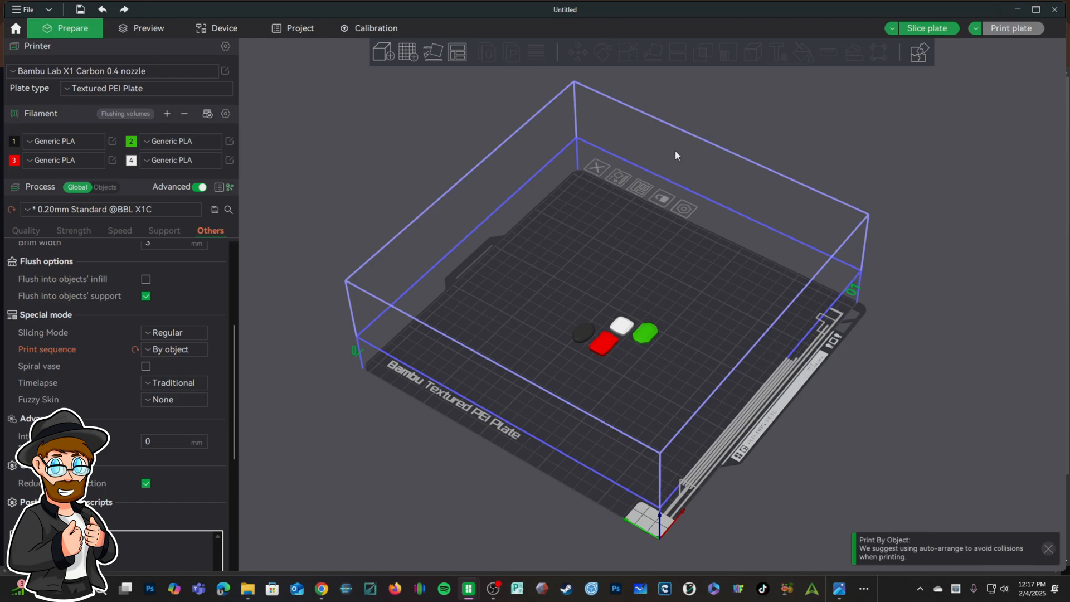
{"action": "mouse_move", "coordinate": [565, 99]}
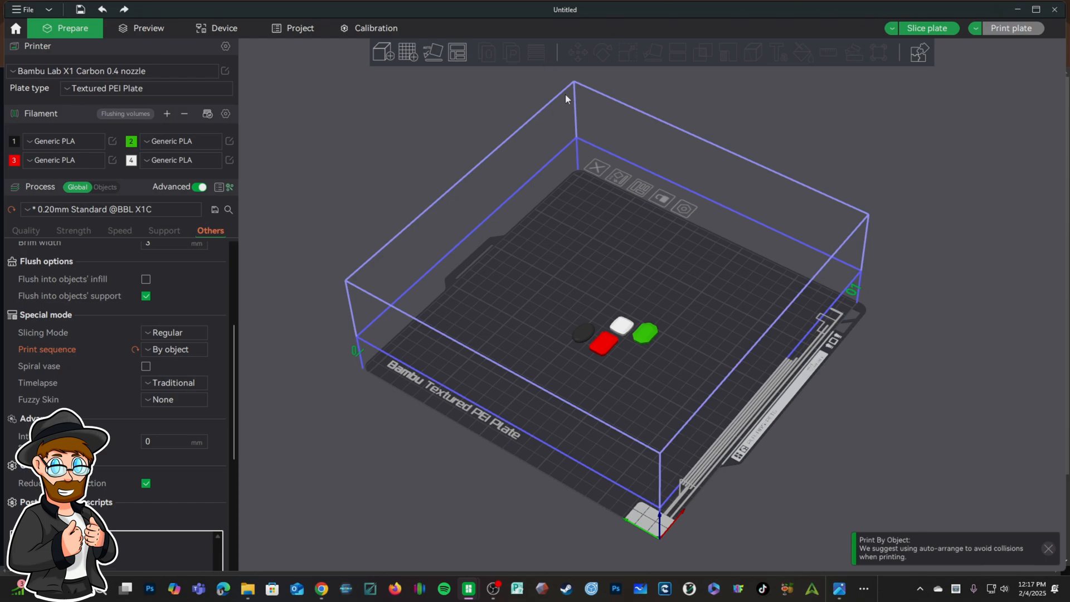
{"action": "mouse_move", "coordinate": [982, 290]}
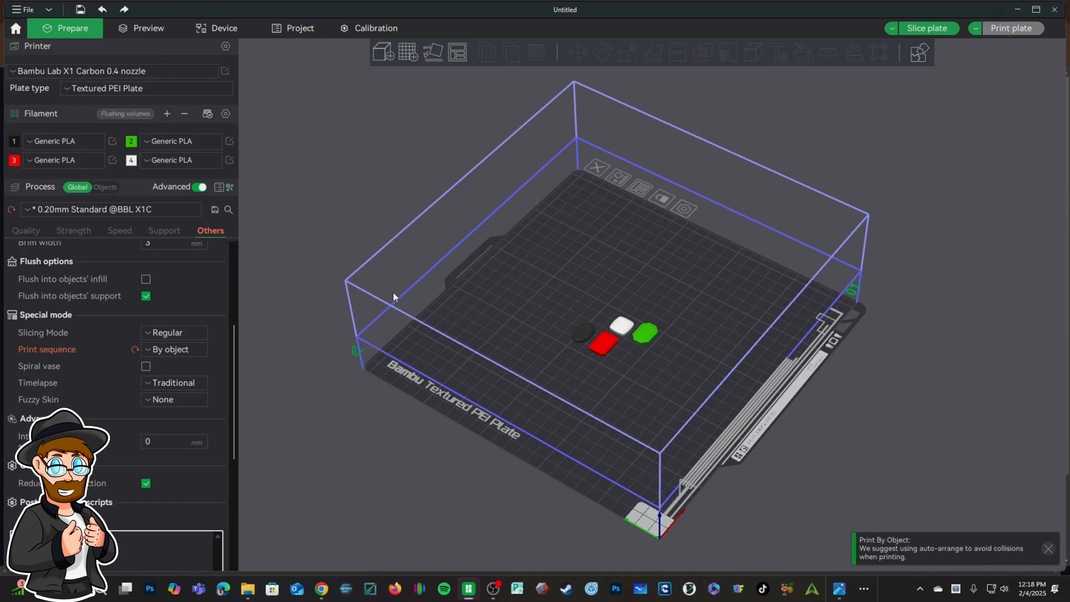
{"action": "mouse_move", "coordinate": [909, 303]}
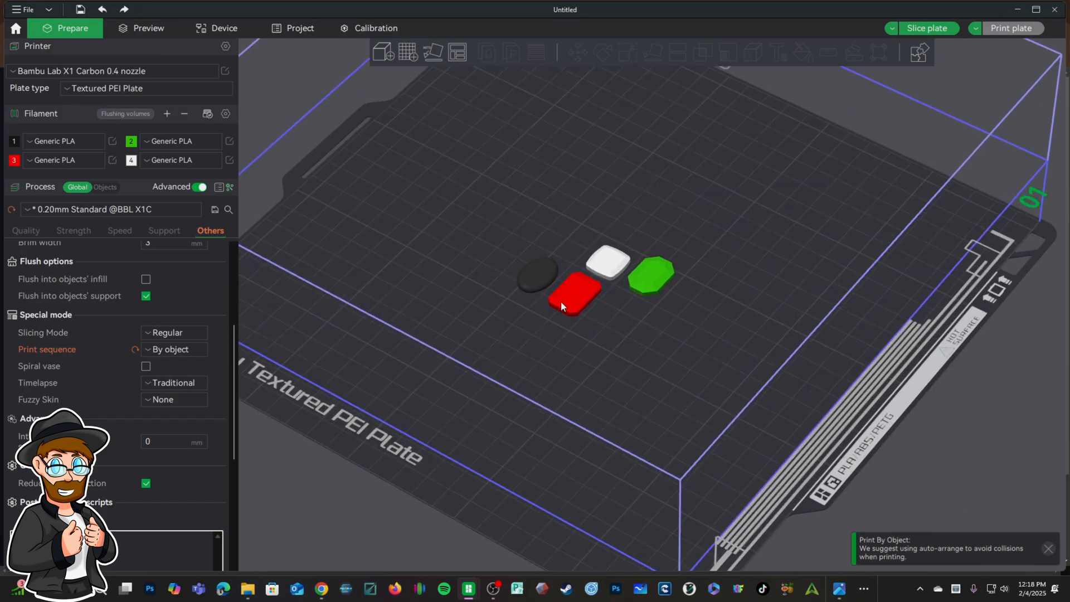
{"action": "mouse_move", "coordinate": [607, 347]}
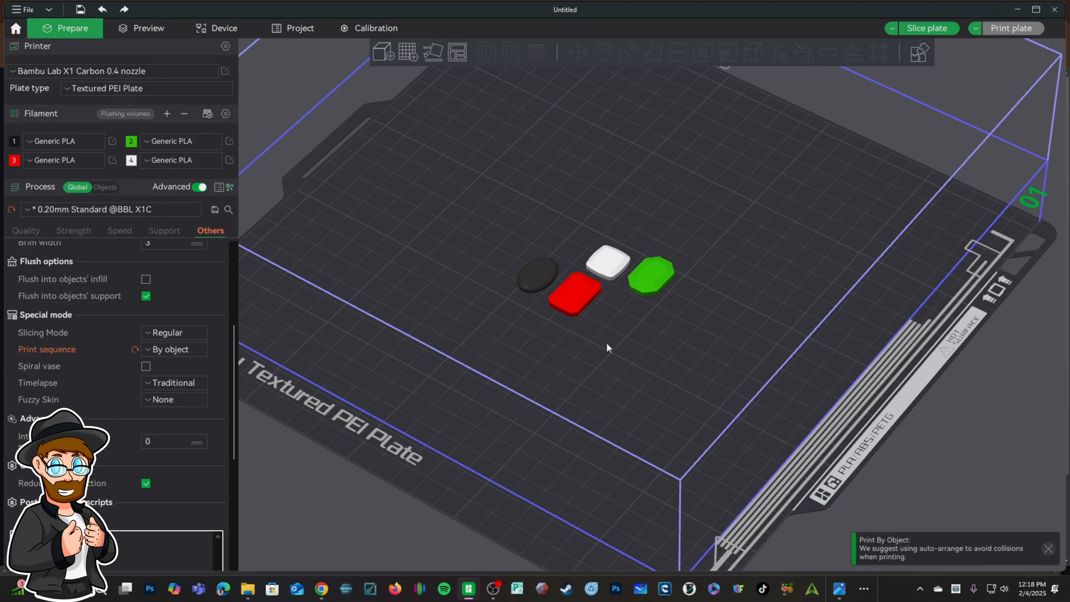
{"action": "mouse_move", "coordinate": [666, 374]}
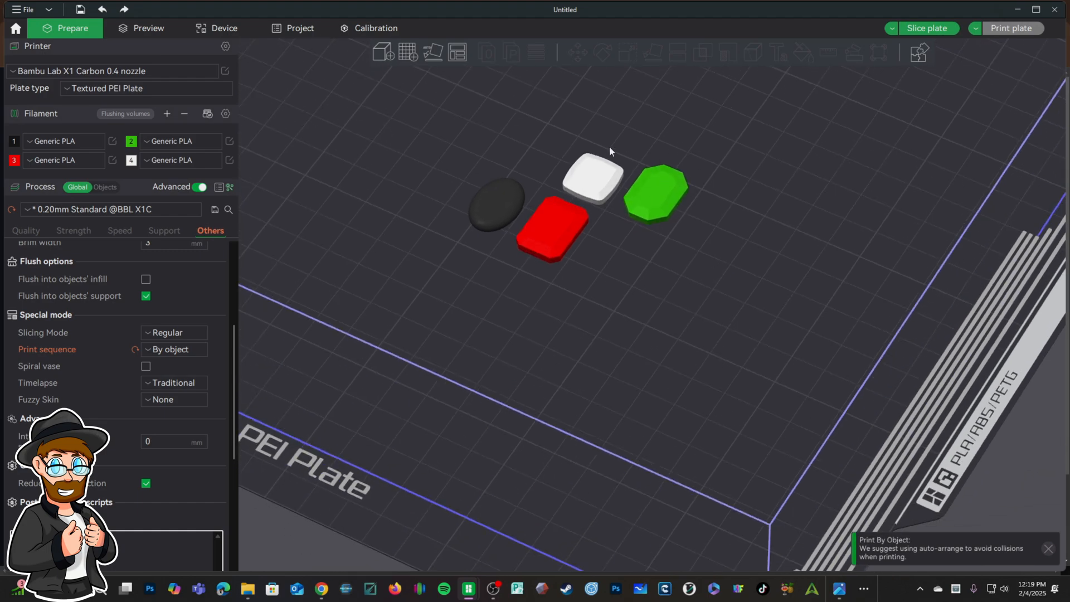
{"action": "mouse_move", "coordinate": [481, 186]}
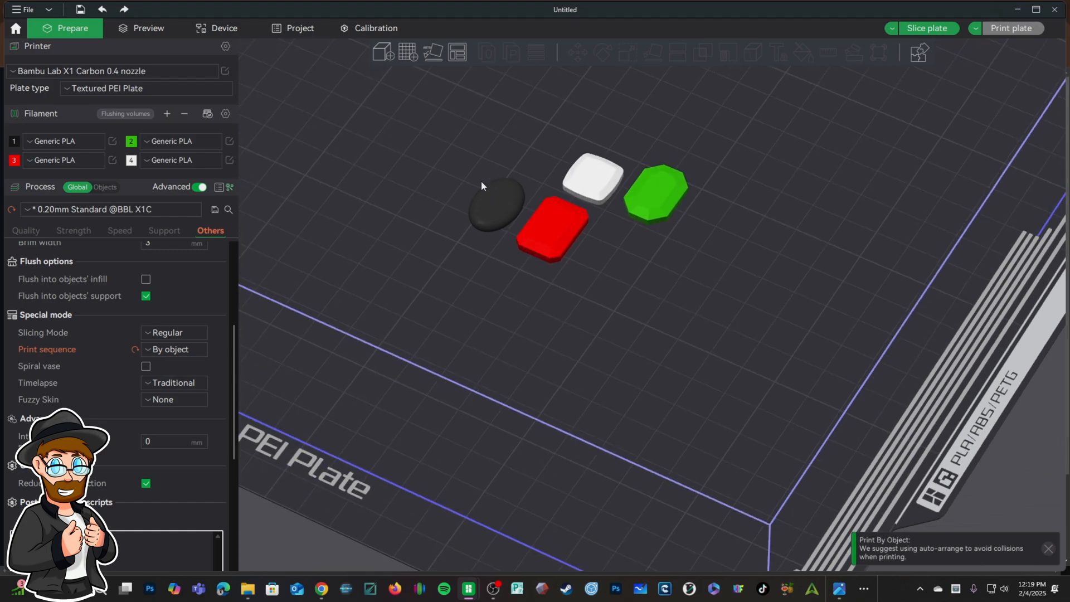
{"action": "mouse_move", "coordinate": [570, 261]}
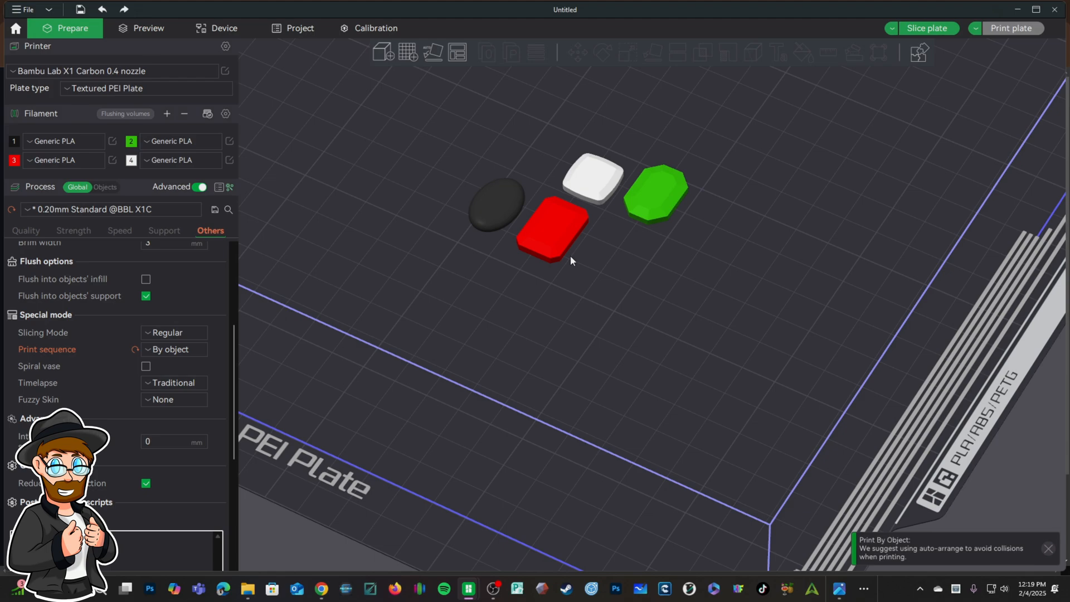
{"action": "mouse_move", "coordinate": [646, 226]}
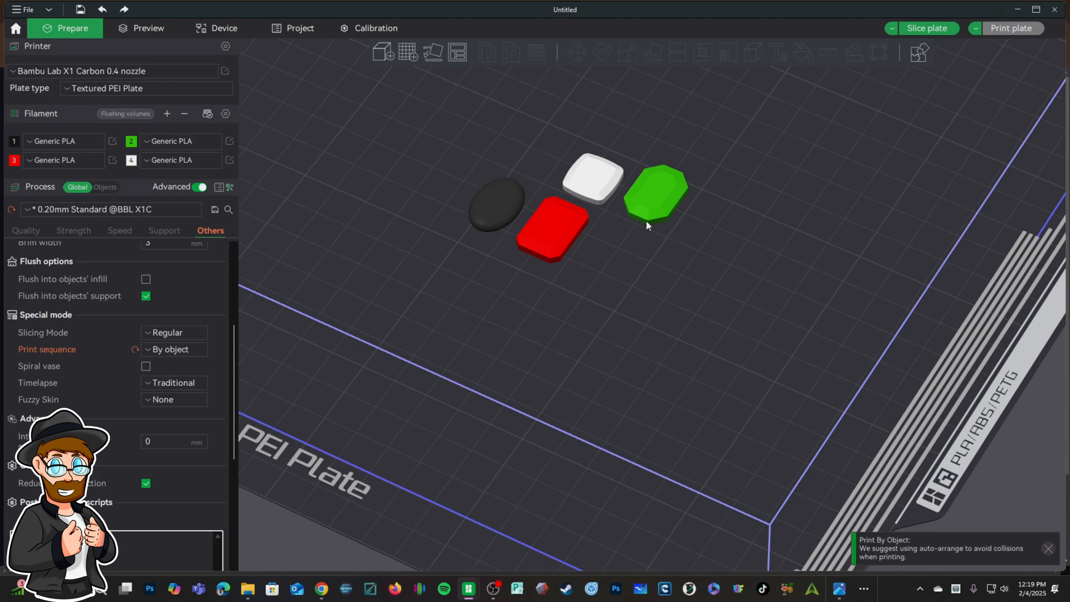
{"action": "mouse_move", "coordinate": [497, 207]}
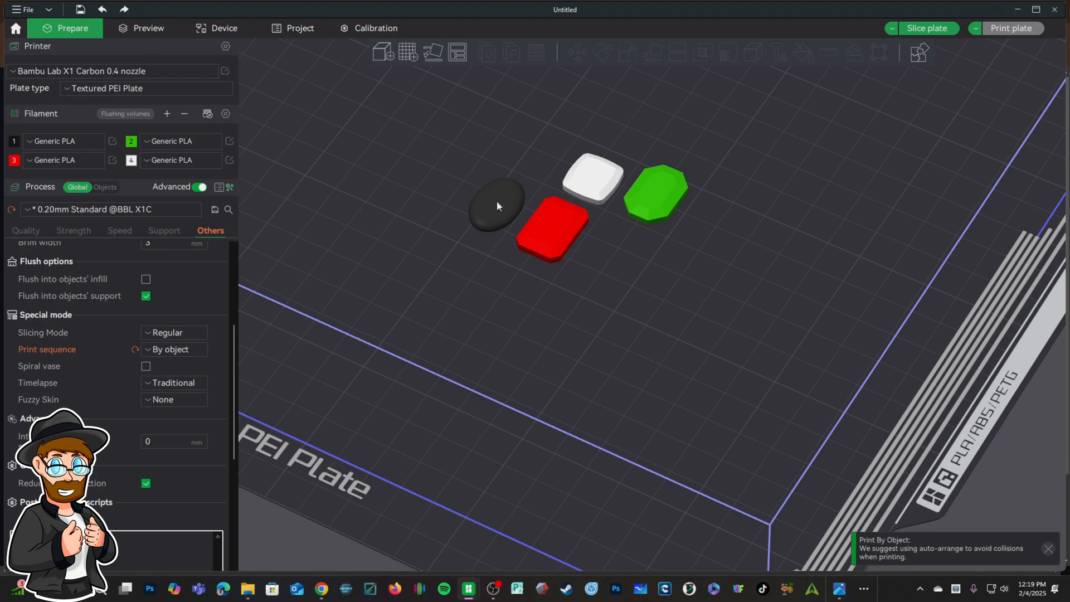
{"action": "mouse_move", "coordinate": [533, 227]}
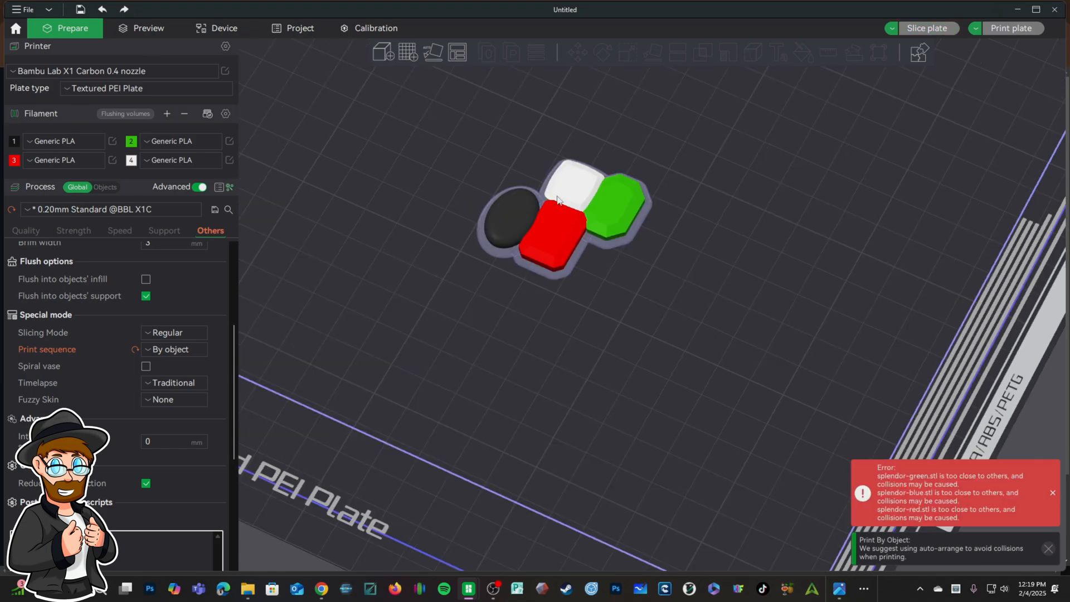
{"action": "mouse_move", "coordinate": [646, 312]}
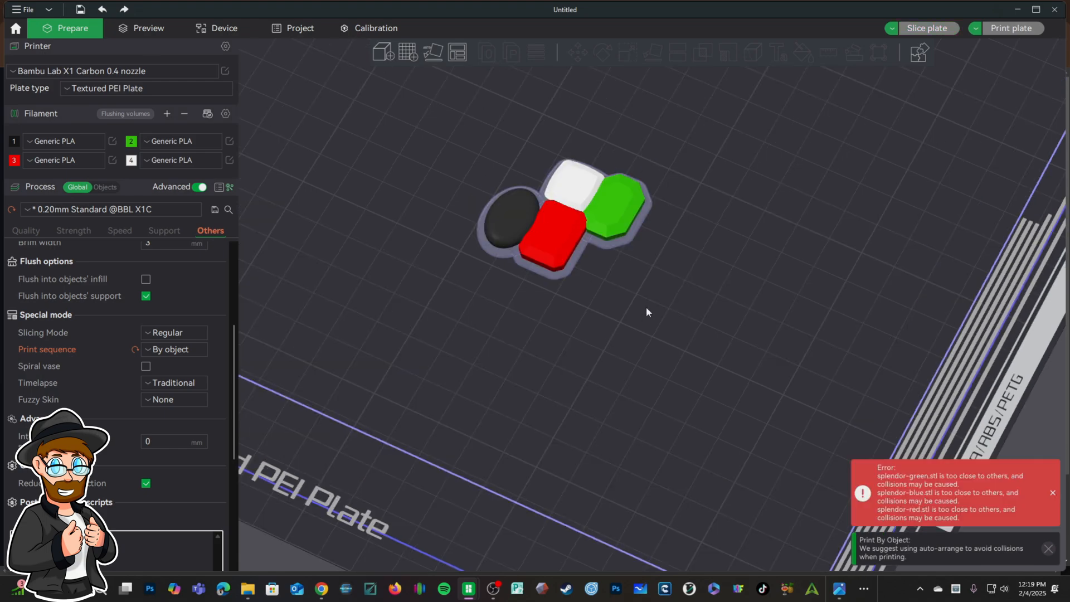
{"action": "mouse_move", "coordinate": [637, 299]}
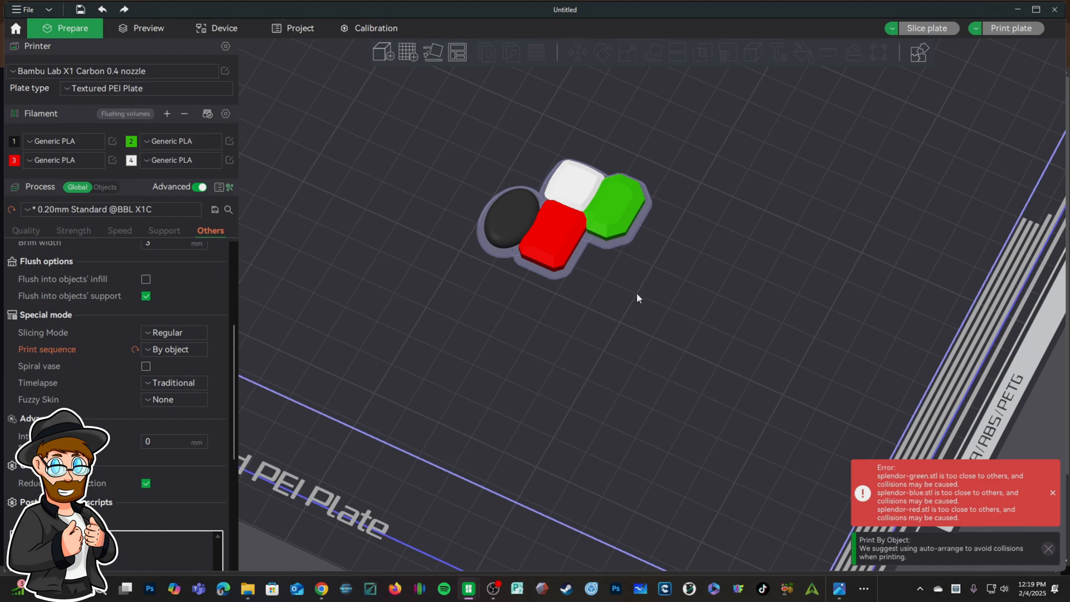
{"action": "mouse_move", "coordinate": [488, 235]}
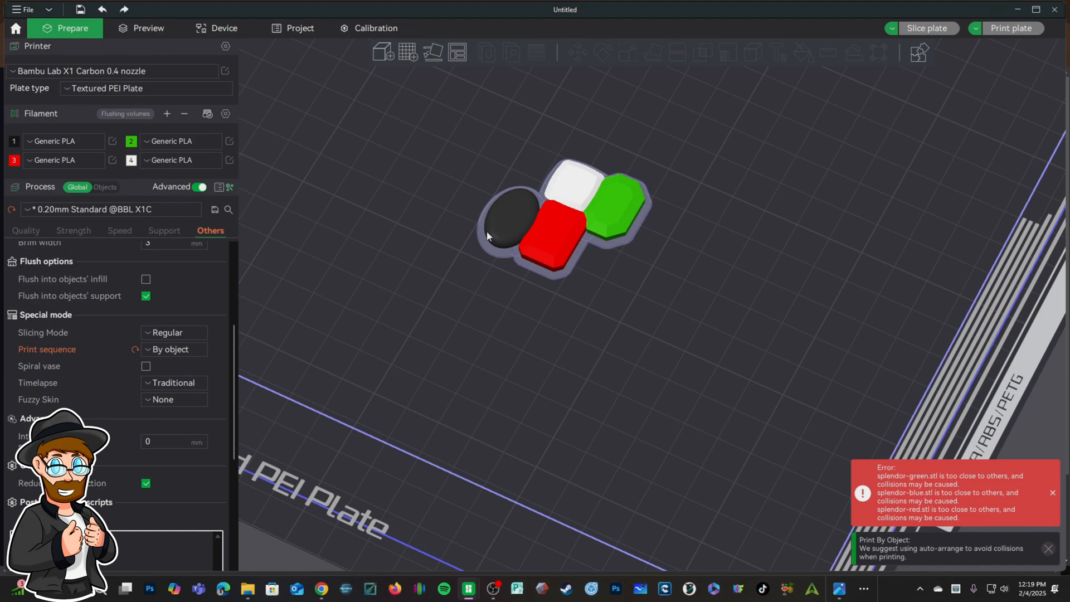
{"action": "mouse_move", "coordinate": [652, 193]}
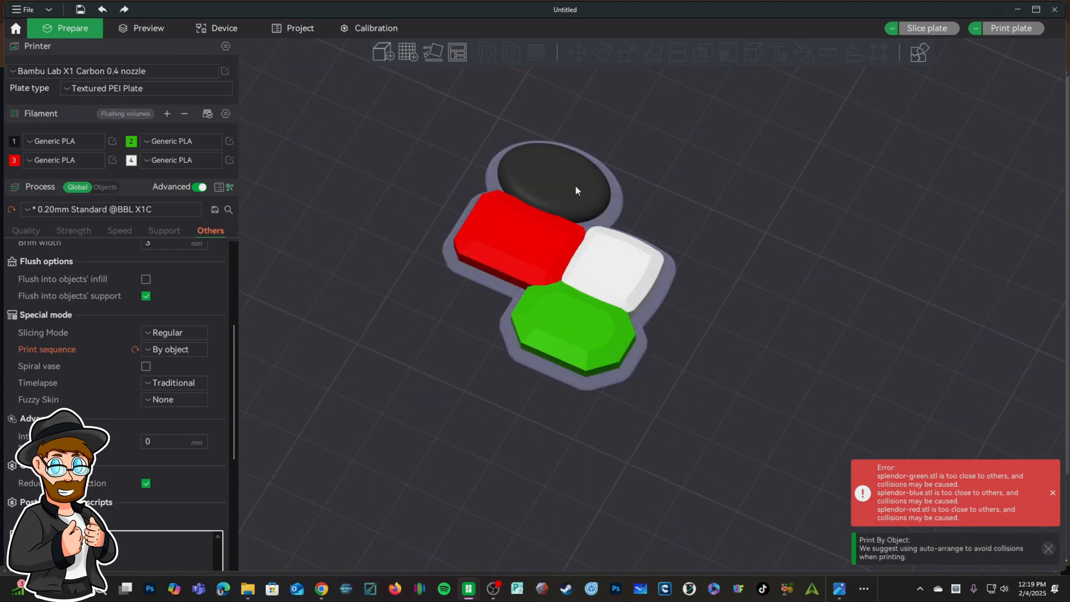
{"action": "mouse_move", "coordinate": [533, 252]}
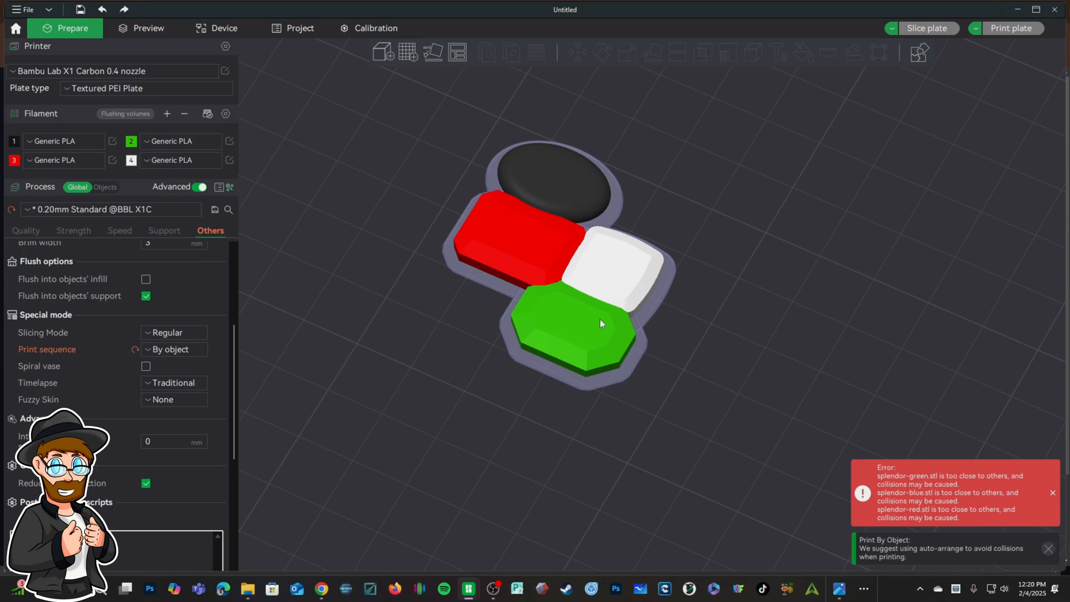
{"action": "mouse_move", "coordinate": [615, 211]}
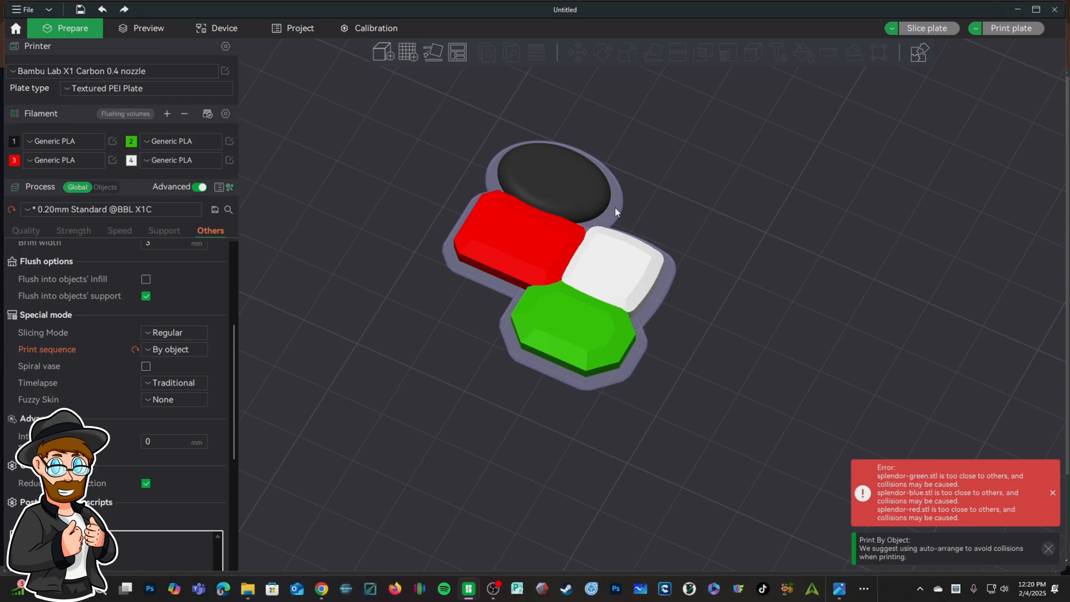
{"action": "mouse_move", "coordinate": [642, 370]}
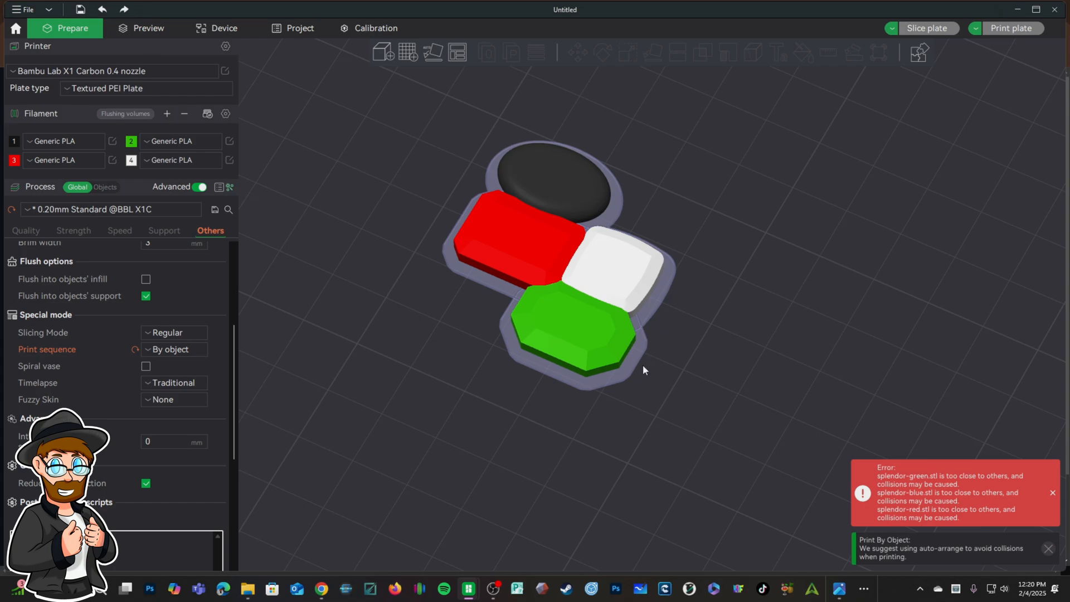
{"action": "mouse_move", "coordinate": [455, 273]}
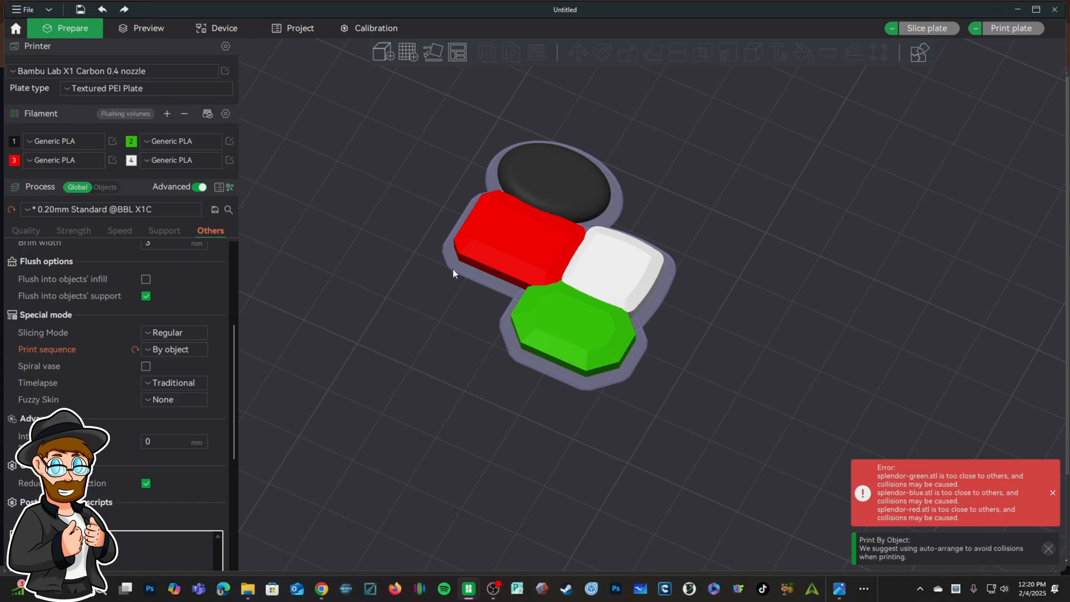
{"action": "mouse_move", "coordinate": [608, 205]}
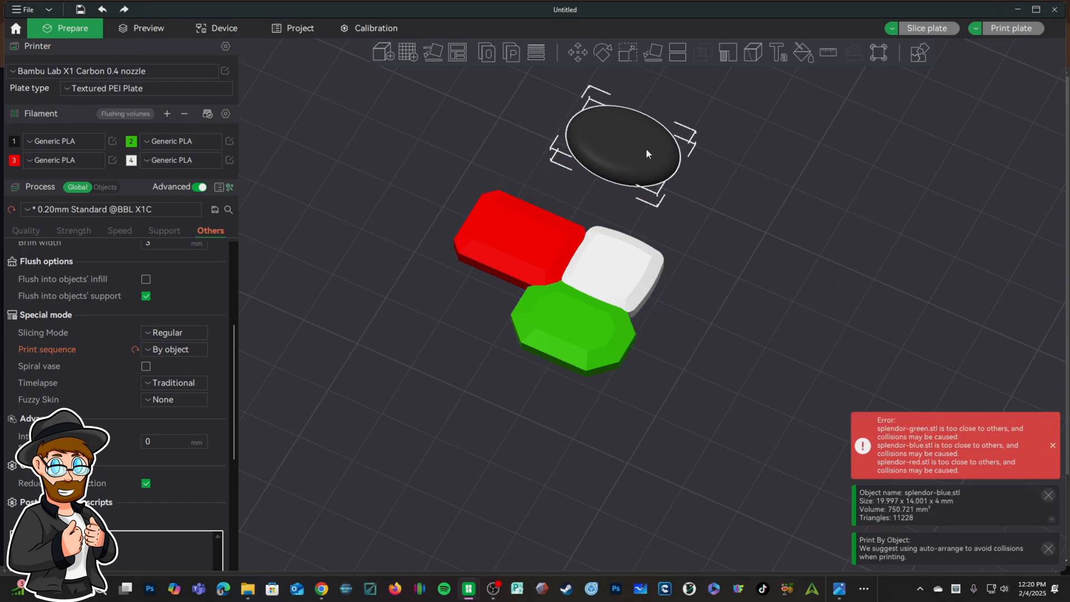
Move the black and white gems away from the group to clear the too-close errors.
{"action": "left_click", "coordinate": [498, 212]}
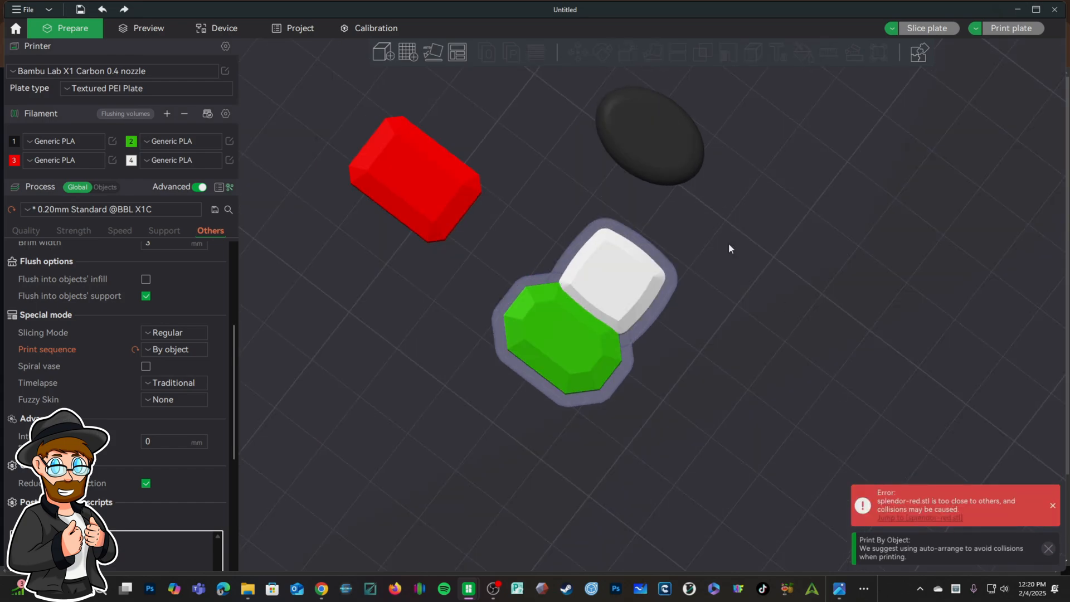
{"action": "mouse_move", "coordinate": [536, 207]}
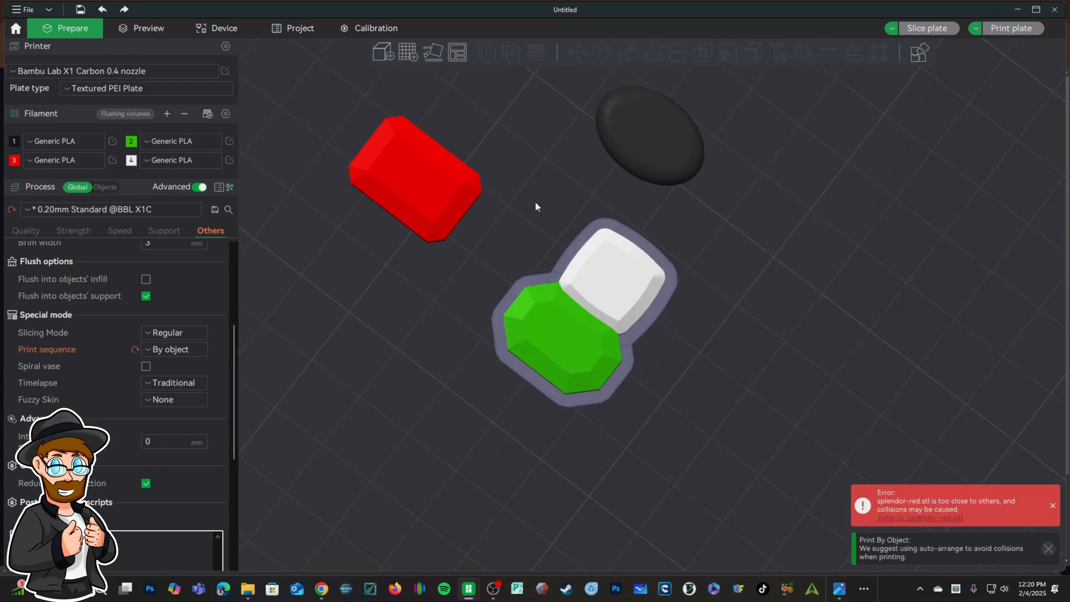
{"action": "mouse_move", "coordinate": [417, 177]}
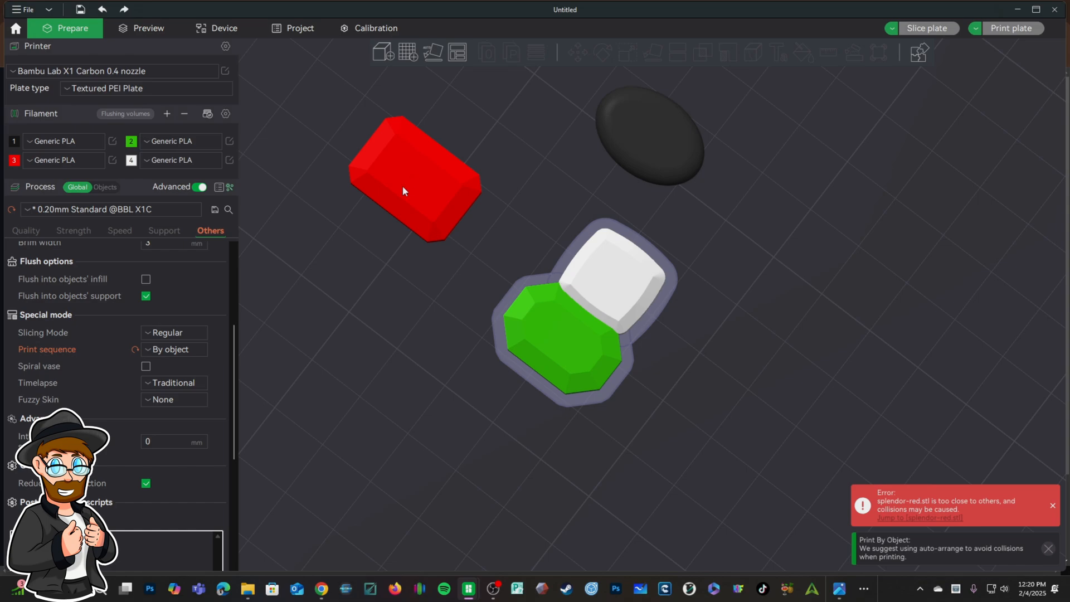
{"action": "mouse_move", "coordinate": [638, 283]}
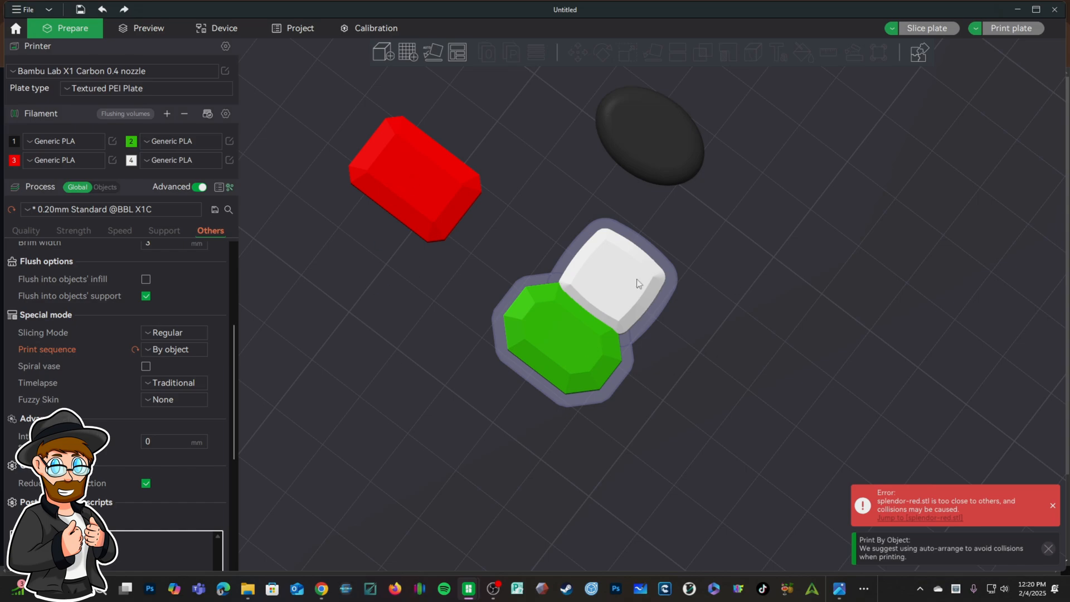
{"action": "left_click_drag", "start_coordinate": [627, 279], "coordinate": [870, 293]}
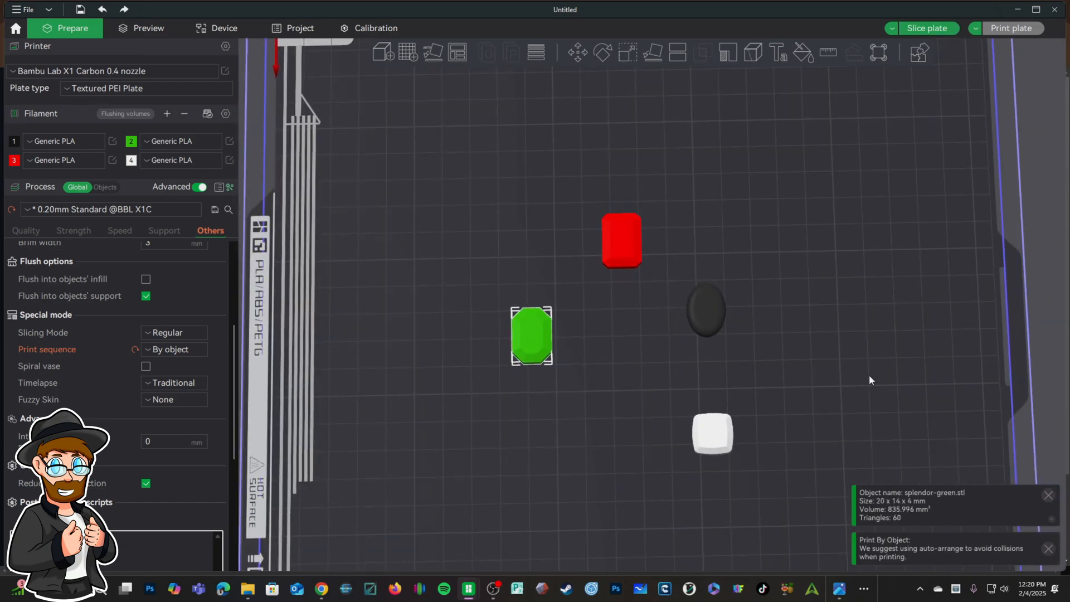
{"action": "mouse_move", "coordinate": [503, 340]}
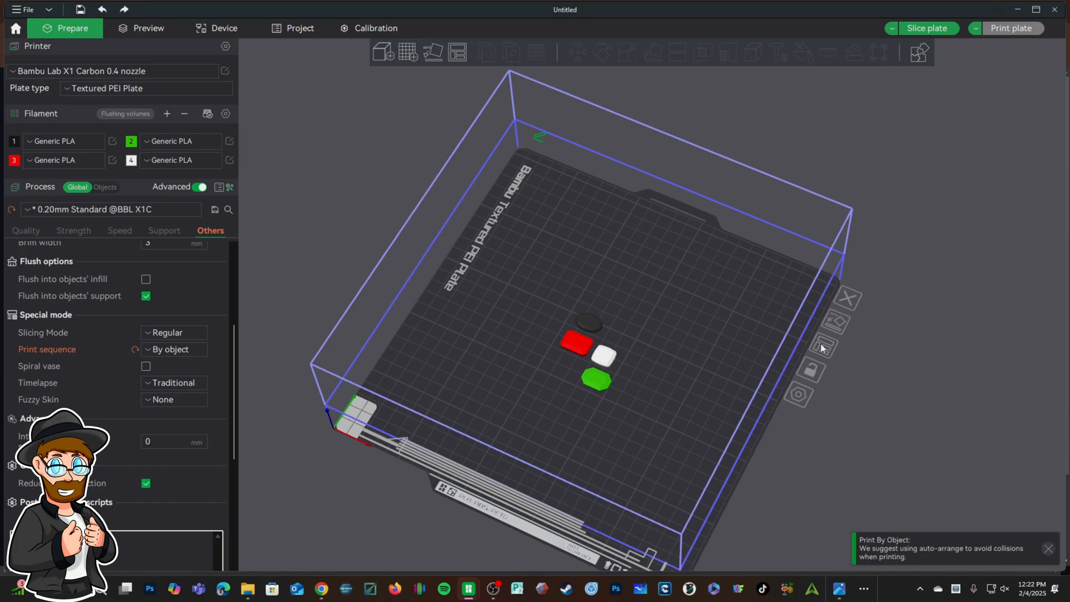
{"action": "mouse_move", "coordinate": [533, 342]}
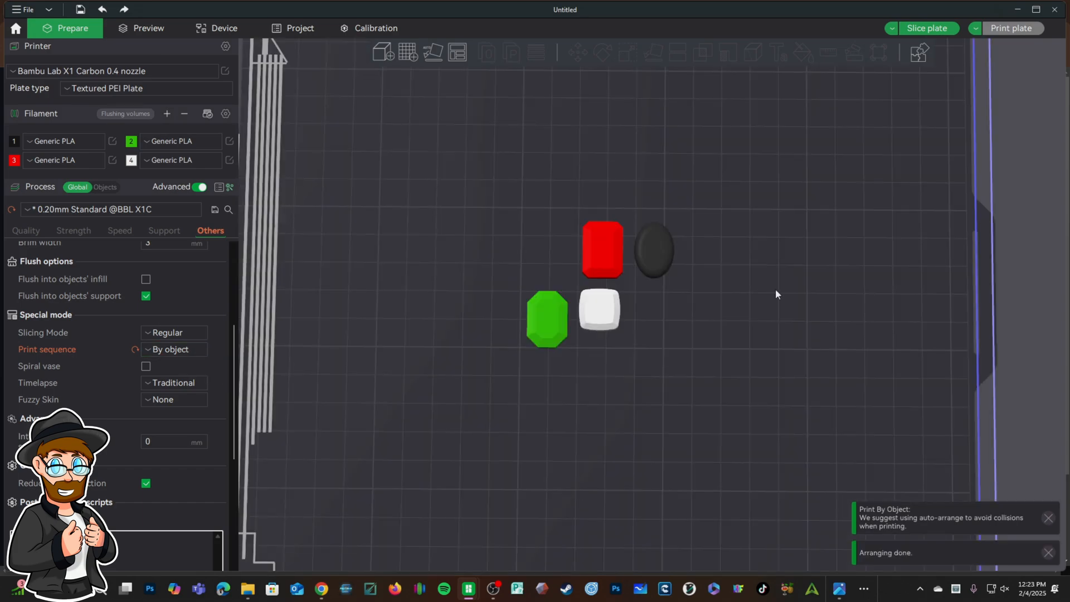
Select the white gem and adjust its position within the group.
{"action": "left_click", "coordinate": [601, 250]}
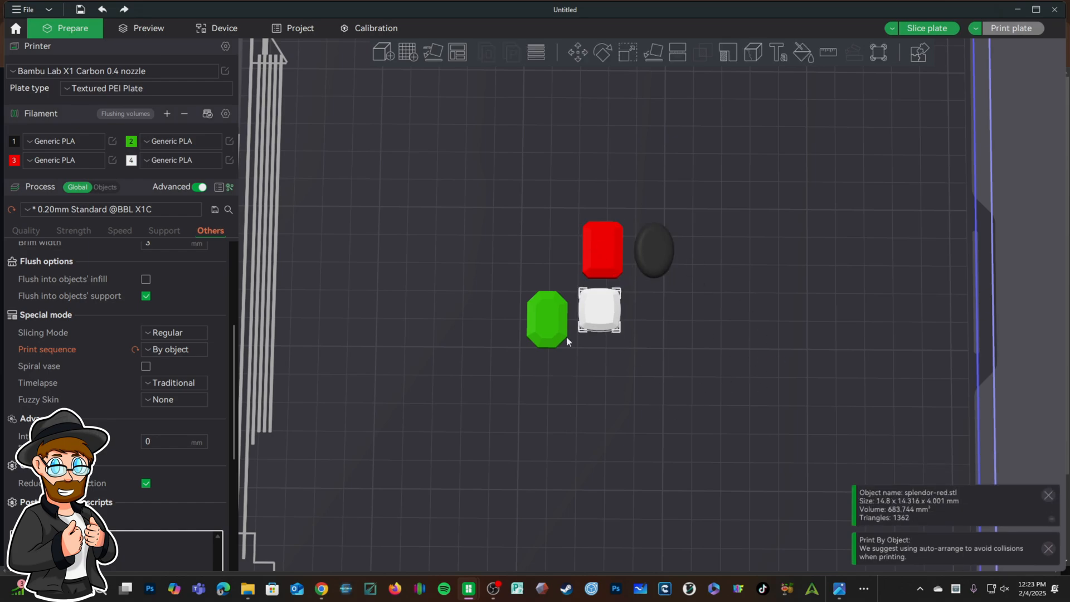
{"action": "left_click", "coordinate": [546, 318]}
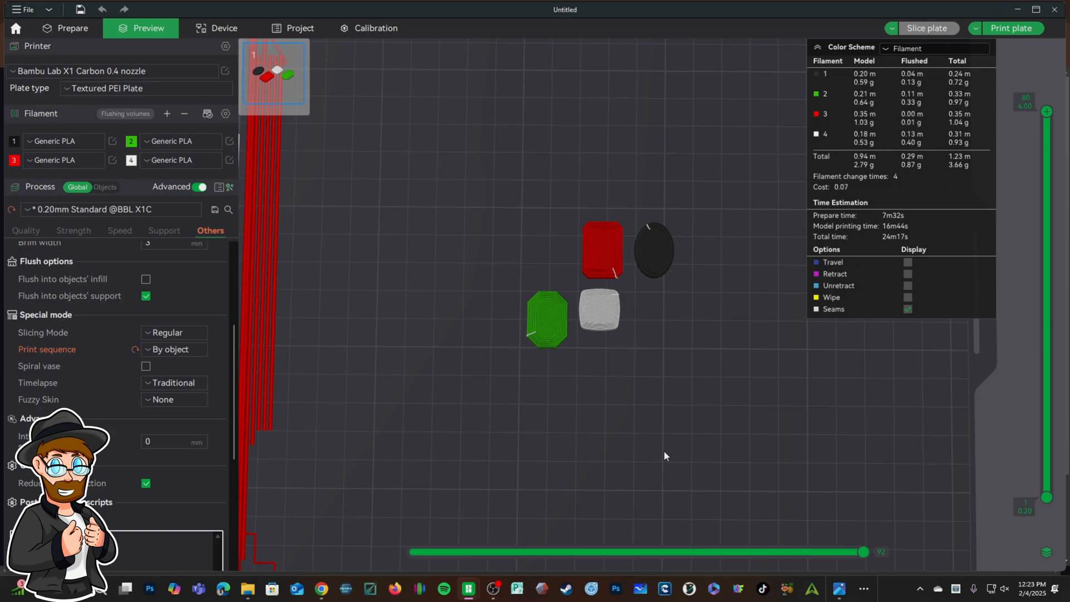
{"action": "mouse_move", "coordinate": [900, 183]}
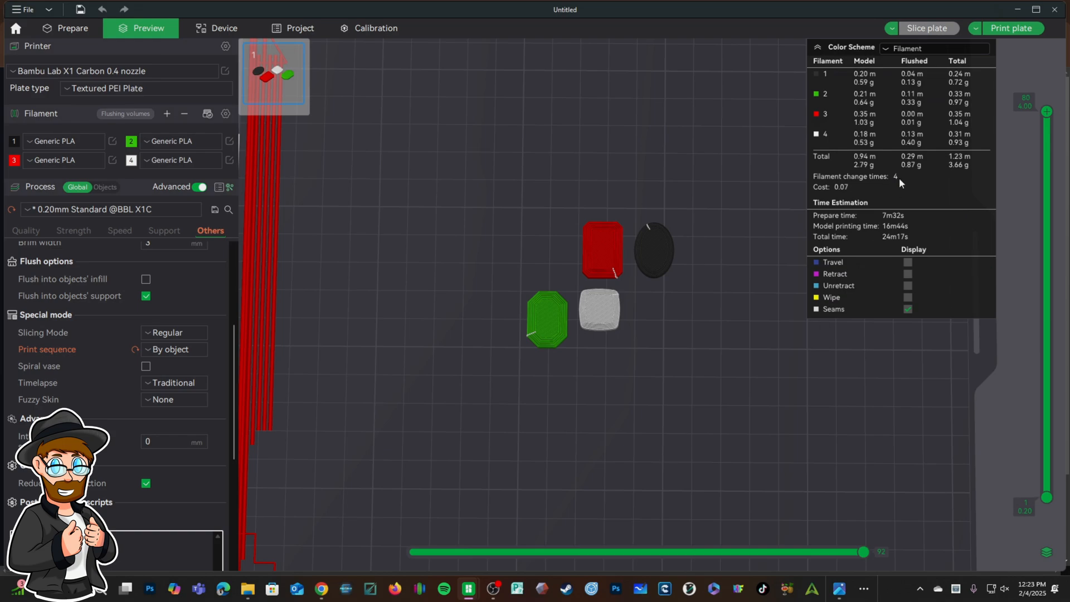
{"action": "mouse_move", "coordinate": [648, 253]}
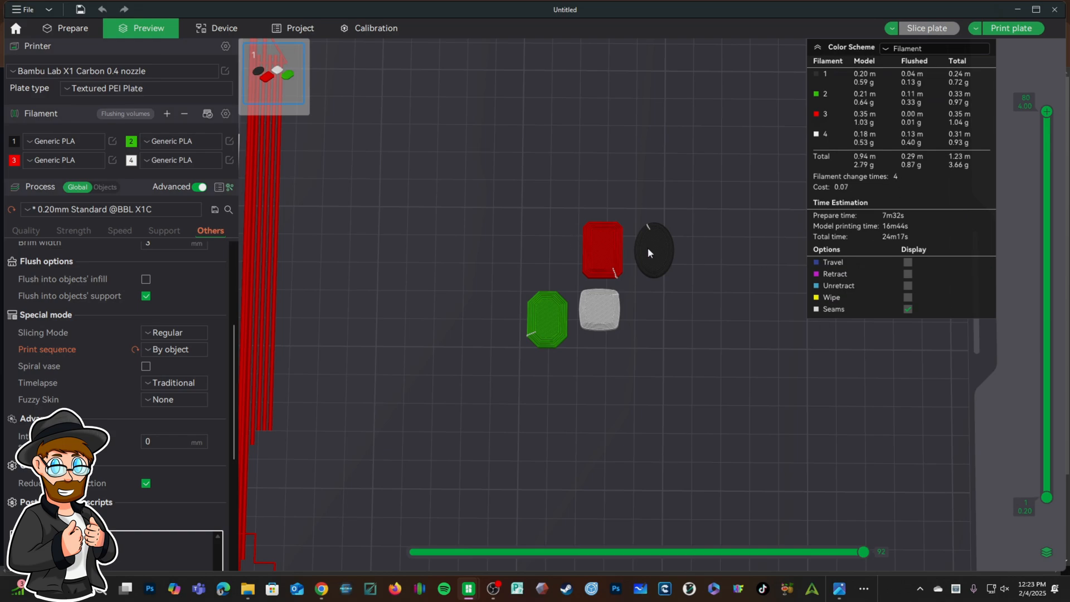
{"action": "mouse_move", "coordinate": [881, 265]}
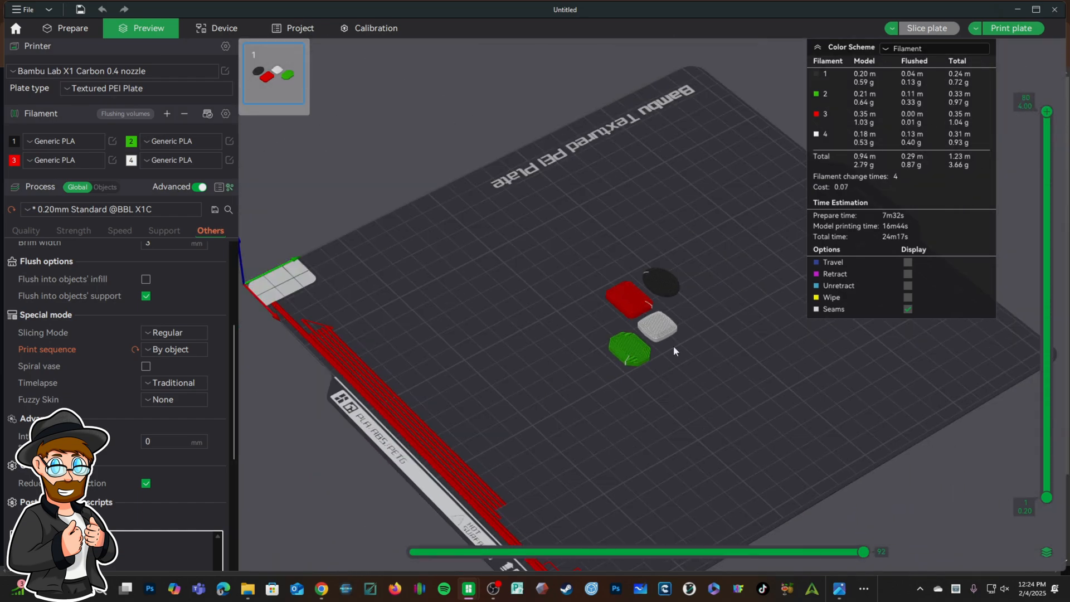
Clone the green gem to fill the plate, slice it, and return to Prepare.
{"action": "left_click", "coordinate": [65, 27]}
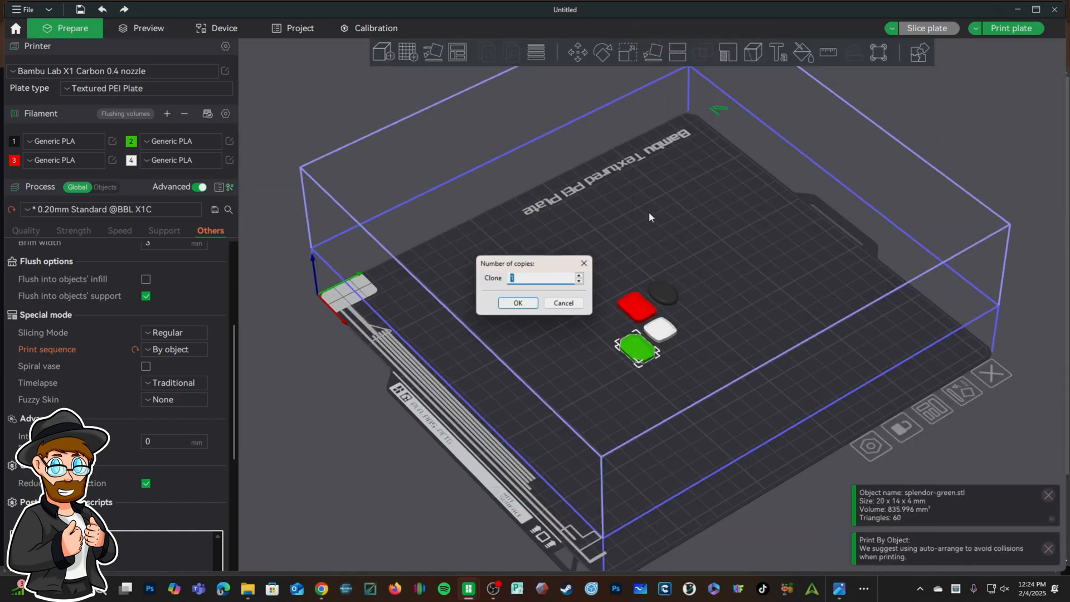
{"action": "left_click", "coordinate": [516, 302]}
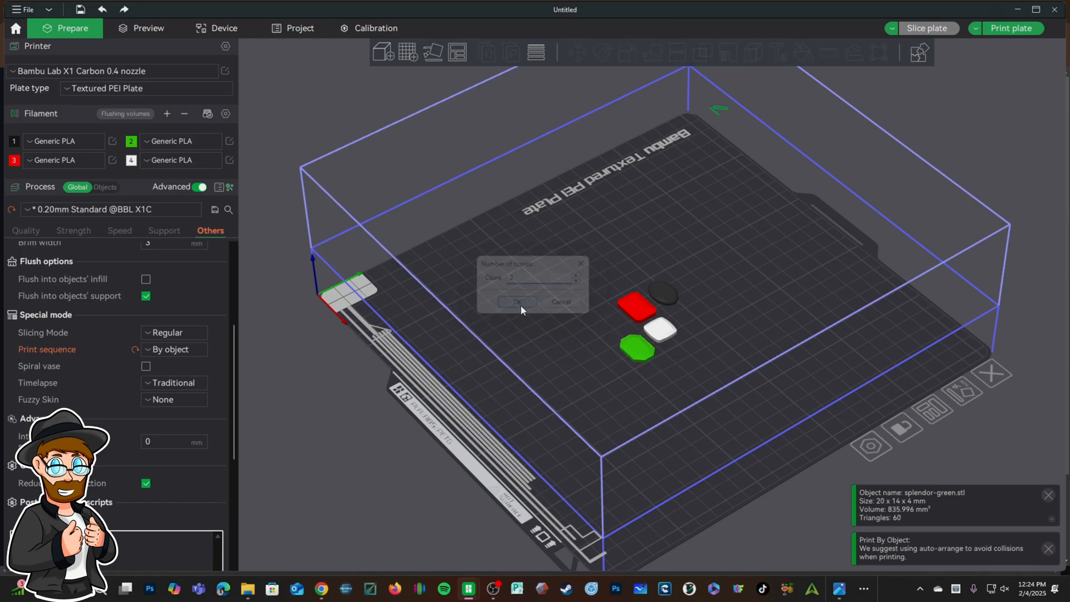
{"action": "left_click", "coordinate": [516, 302]}
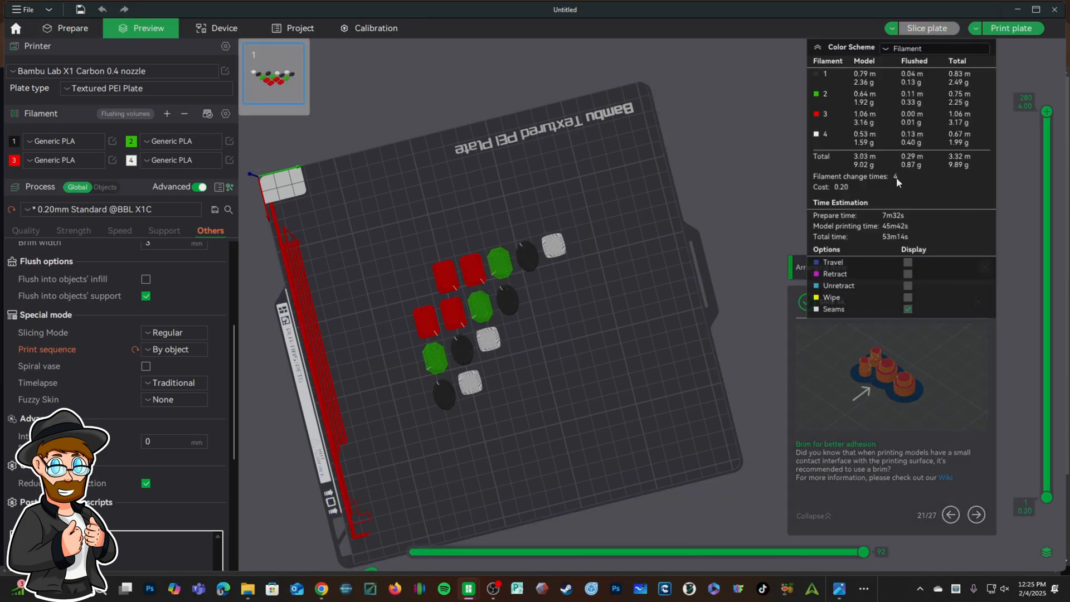
{"action": "left_click", "coordinate": [71, 28]}
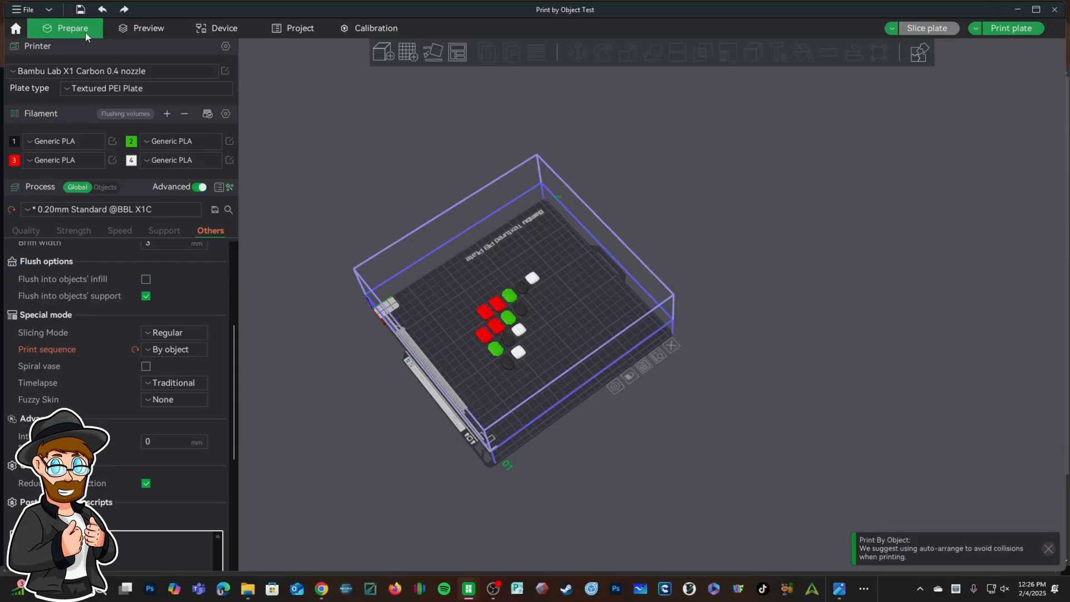
Clone the dog model into three copies via its right-click menu.
{"action": "left_click", "coordinate": [408, 52]}
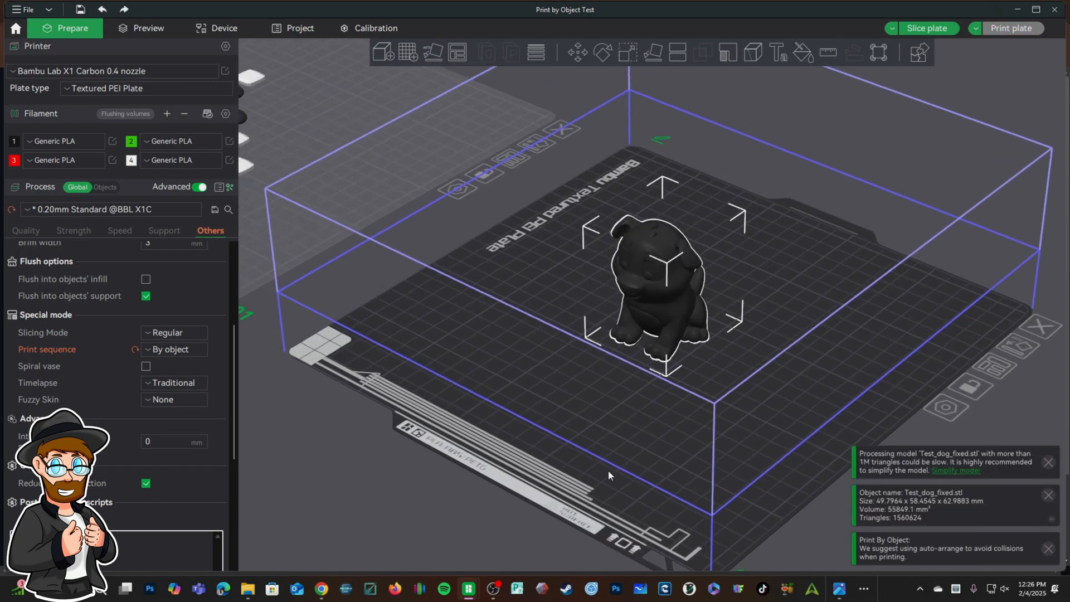
{"action": "right_click", "coordinate": [652, 279]}
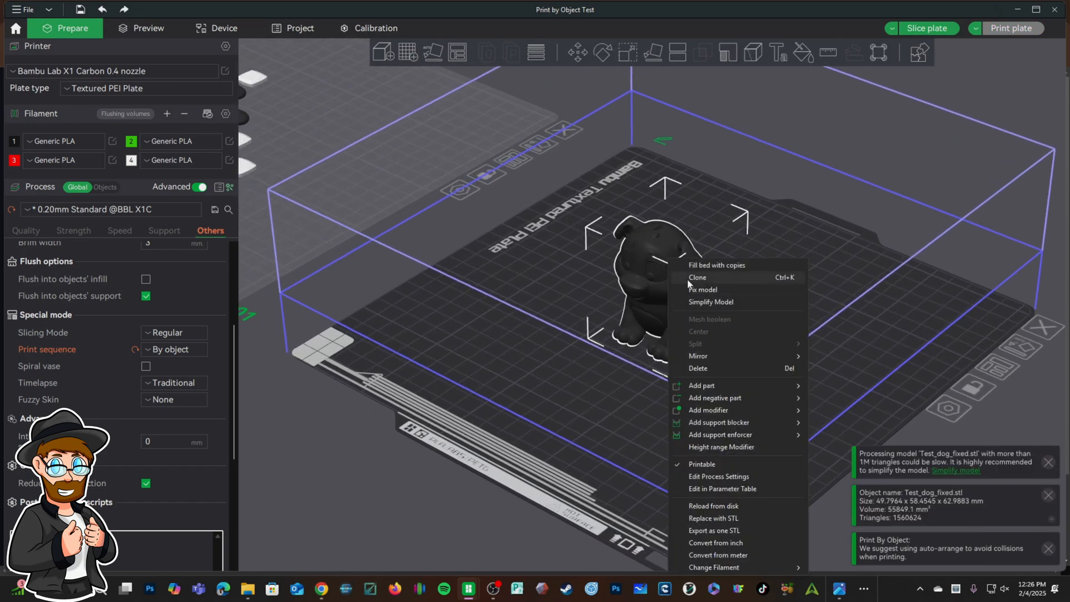
{"action": "left_click", "coordinate": [696, 278]}
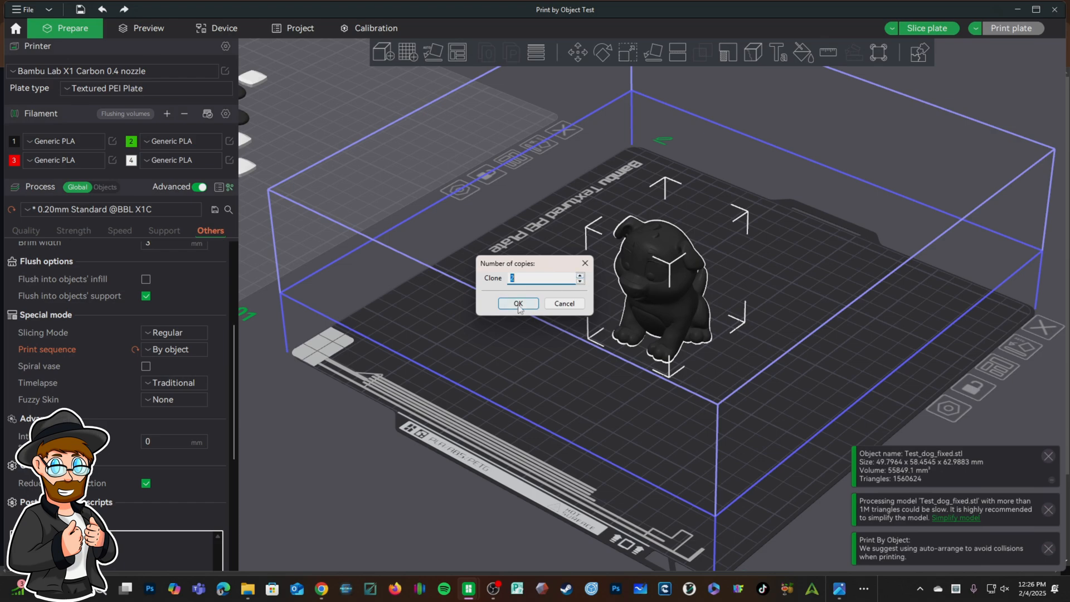
{"action": "left_click", "coordinate": [517, 303]}
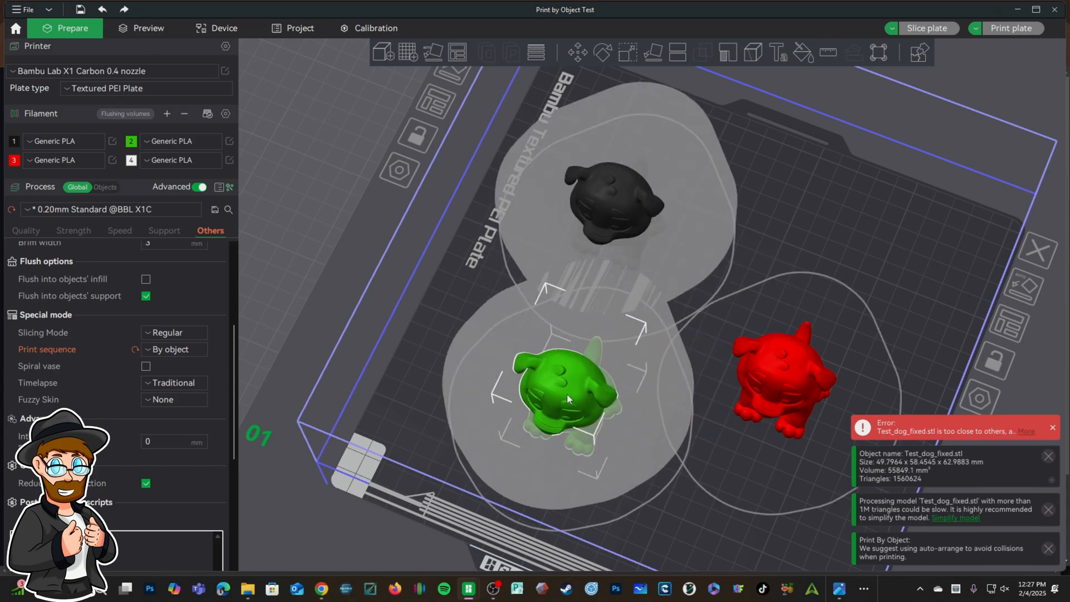
Drag the green dog away from the black and red copies.
{"action": "left_click_drag", "start_coordinate": [784, 375], "coordinate": [880, 259]}
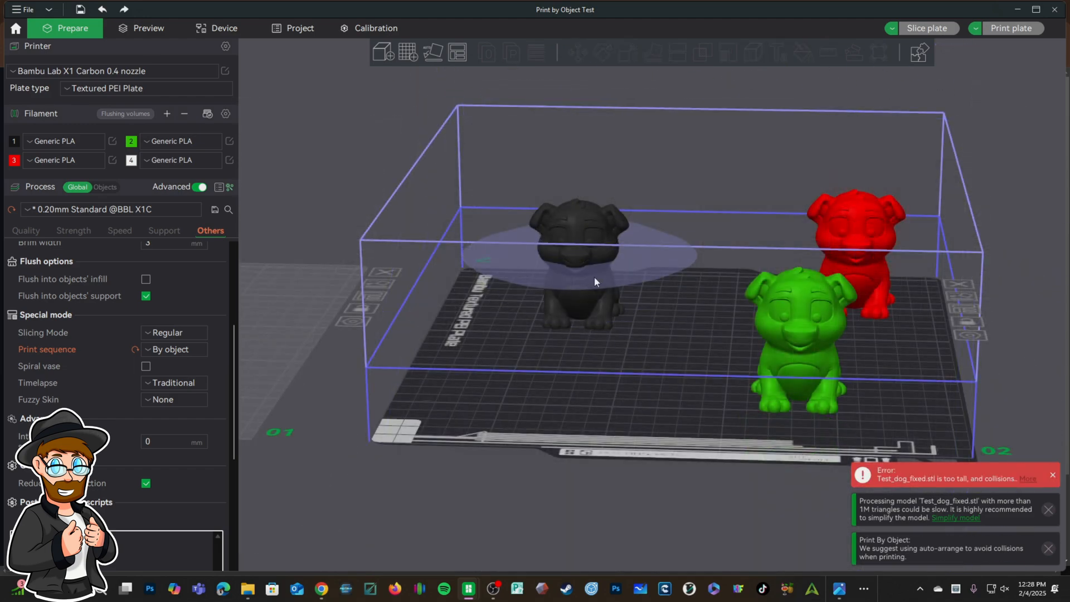
{"action": "mouse_move", "coordinate": [544, 317]}
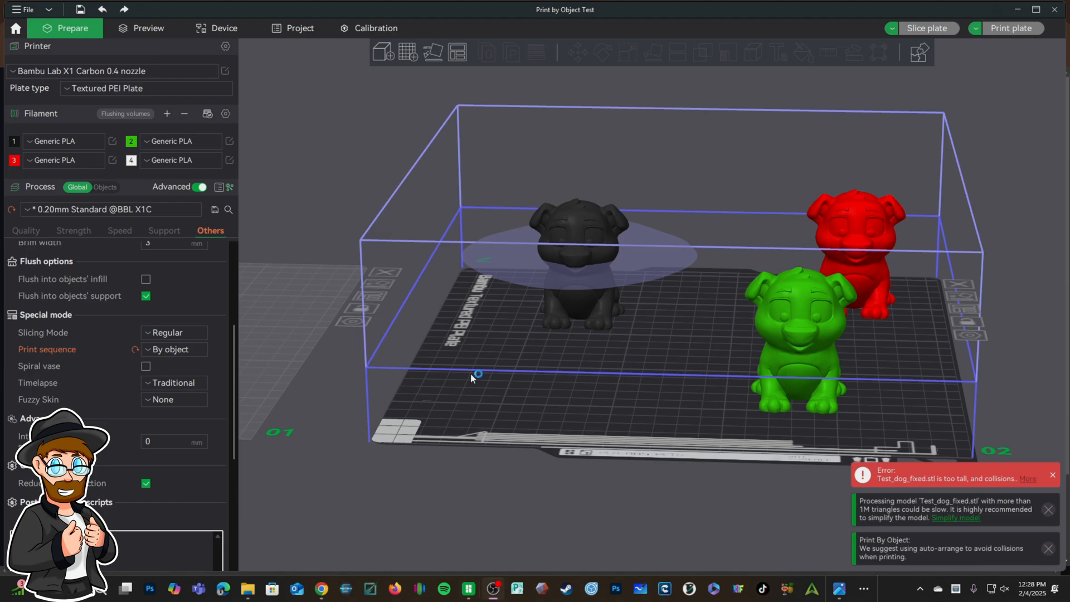
{"action": "mouse_move", "coordinate": [476, 205]}
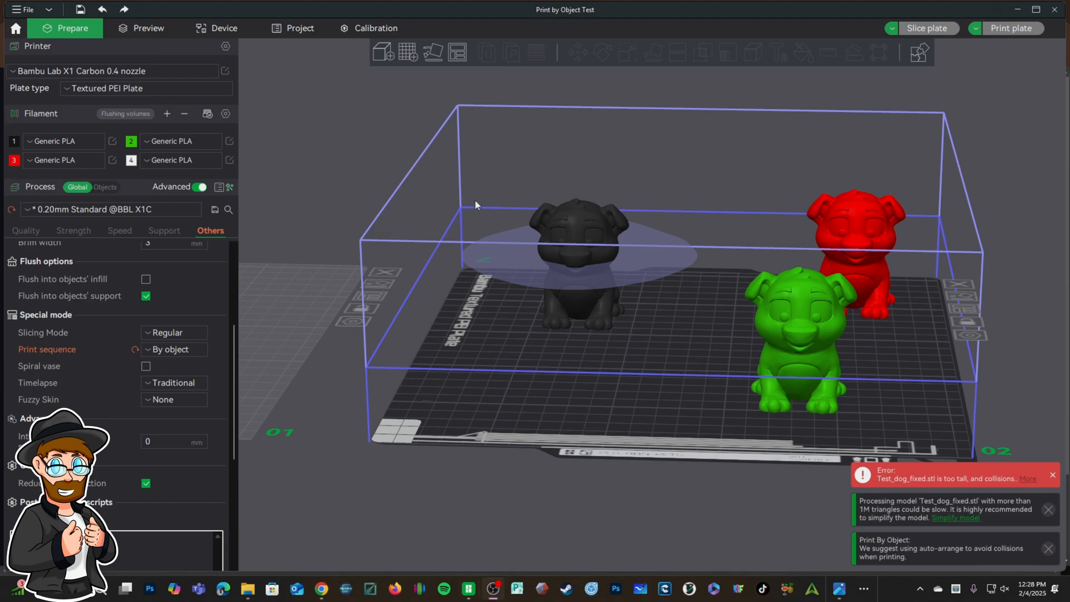
{"action": "mouse_move", "coordinate": [979, 257]}
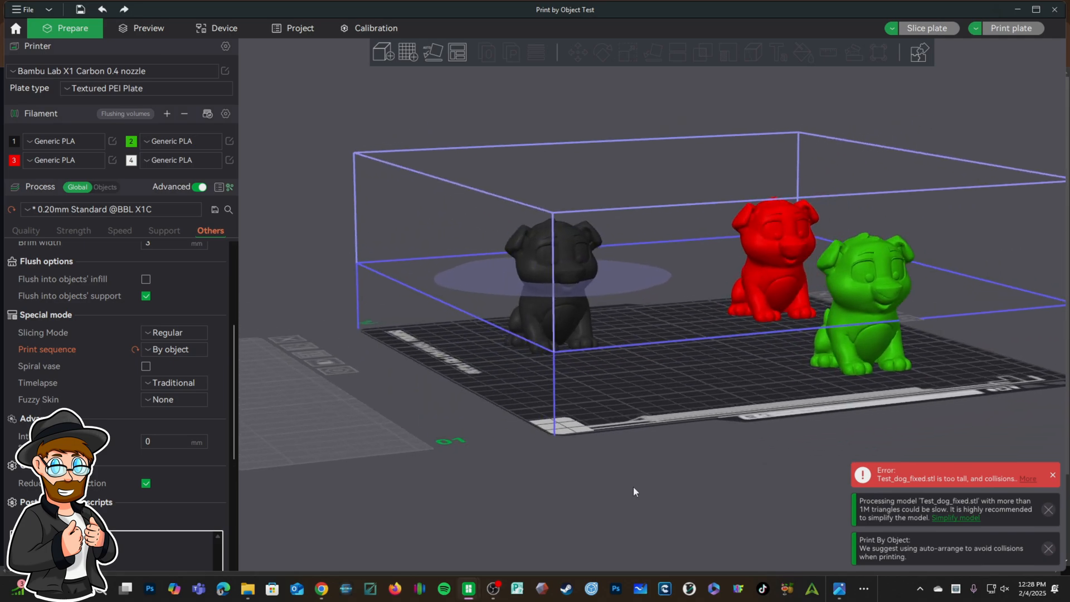
{"action": "mouse_move", "coordinate": [383, 287]}
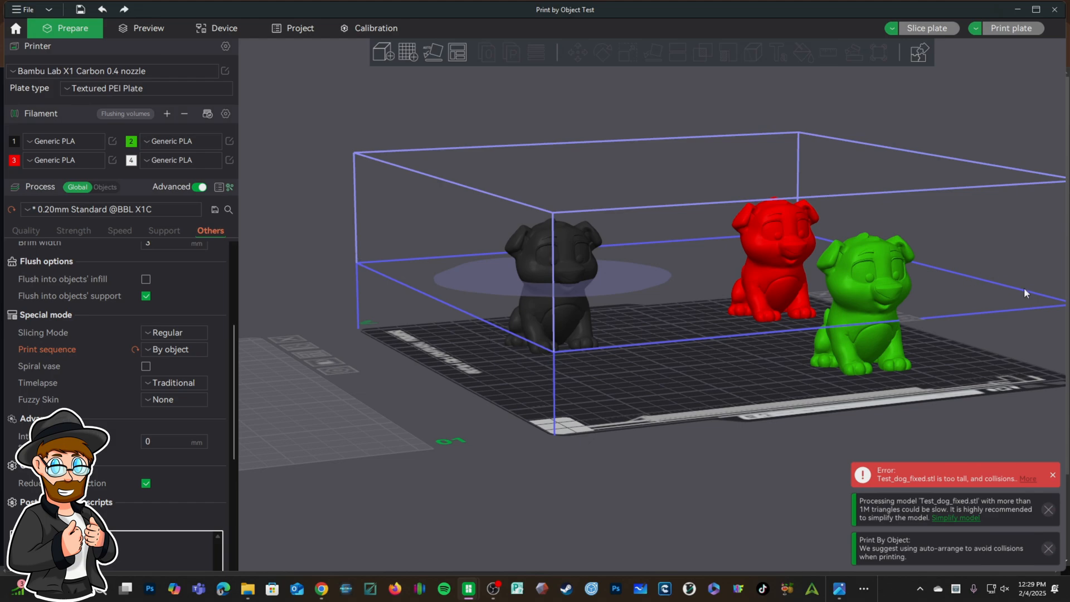
{"action": "mouse_move", "coordinate": [839, 286]}
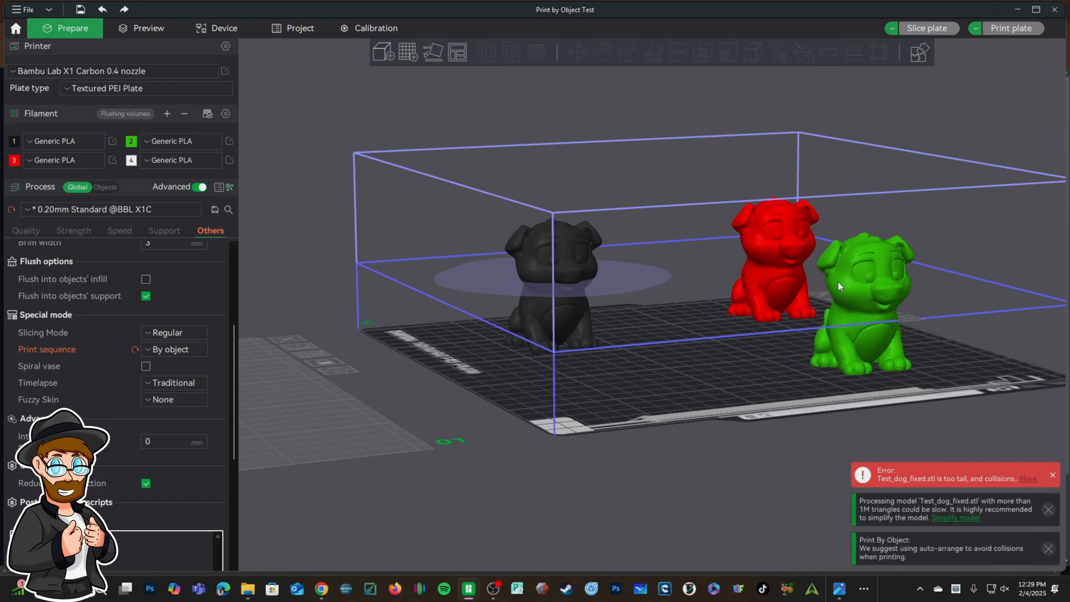
{"action": "mouse_move", "coordinate": [383, 289]}
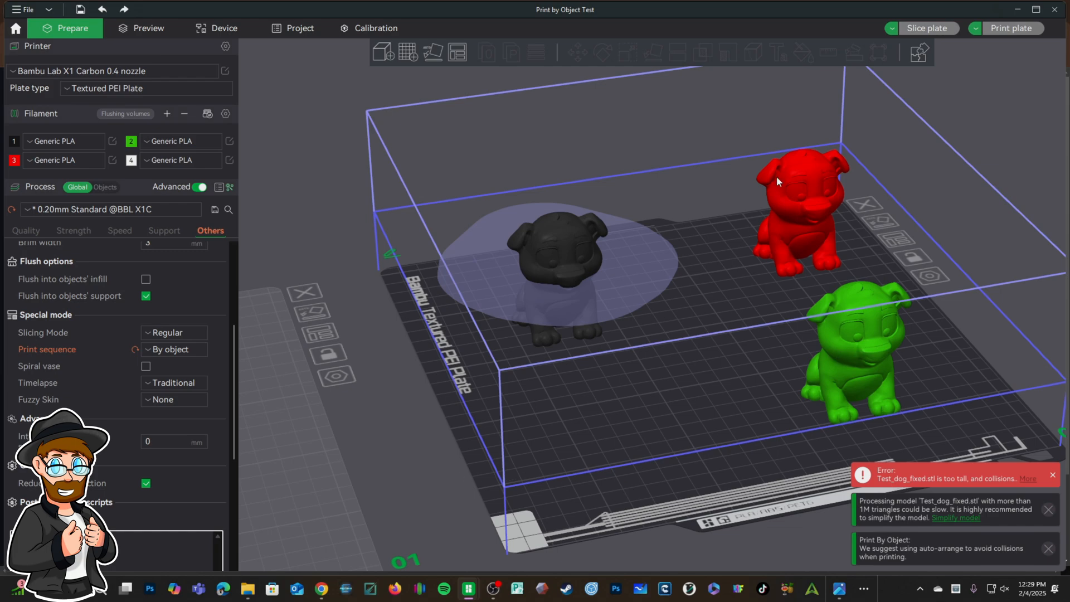
{"action": "mouse_move", "coordinate": [579, 284]}
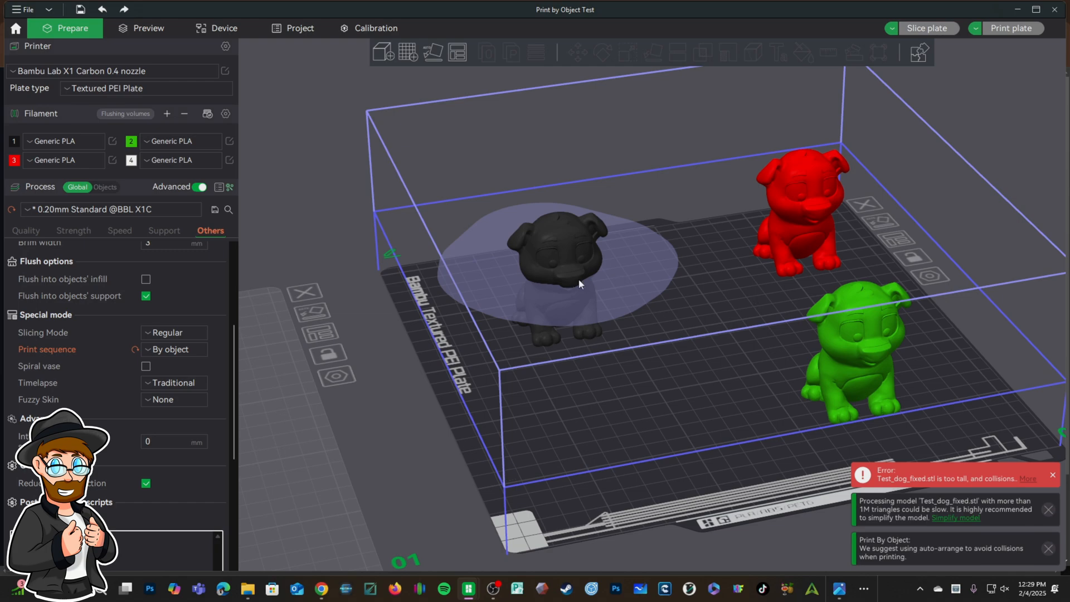
{"action": "mouse_move", "coordinate": [613, 261]}
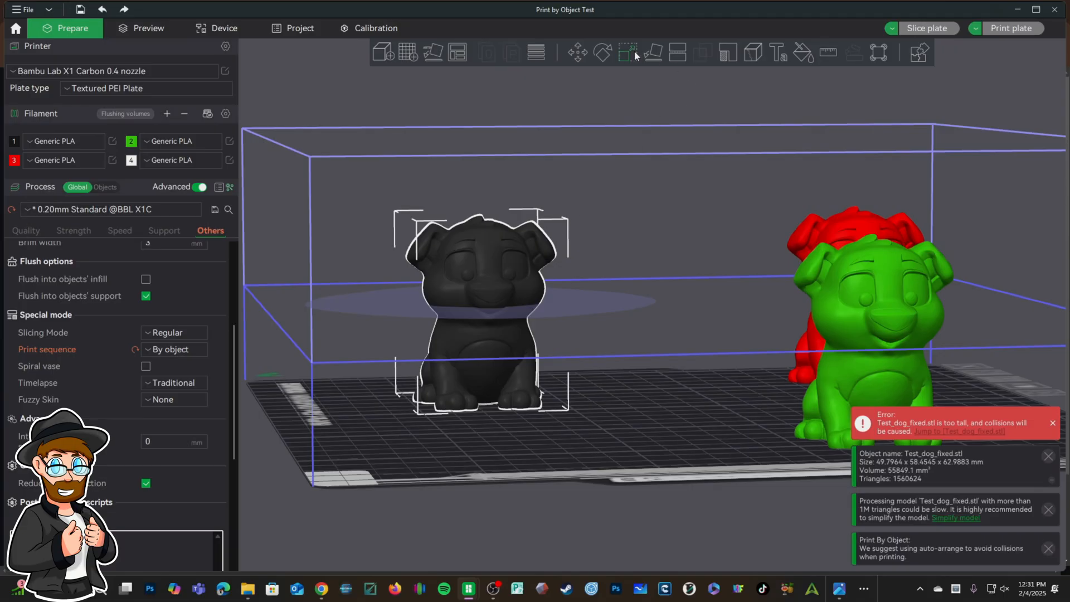
Auto-arrange the three dogs so they no longer collide.
{"action": "left_click", "coordinate": [628, 52]}
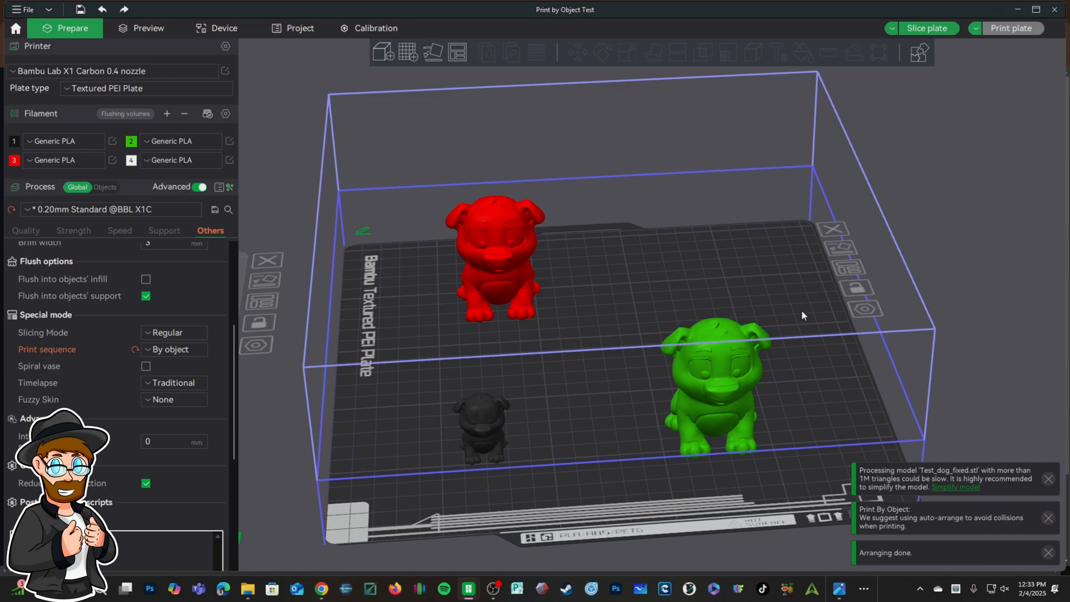
{"action": "mouse_move", "coordinate": [609, 417]}
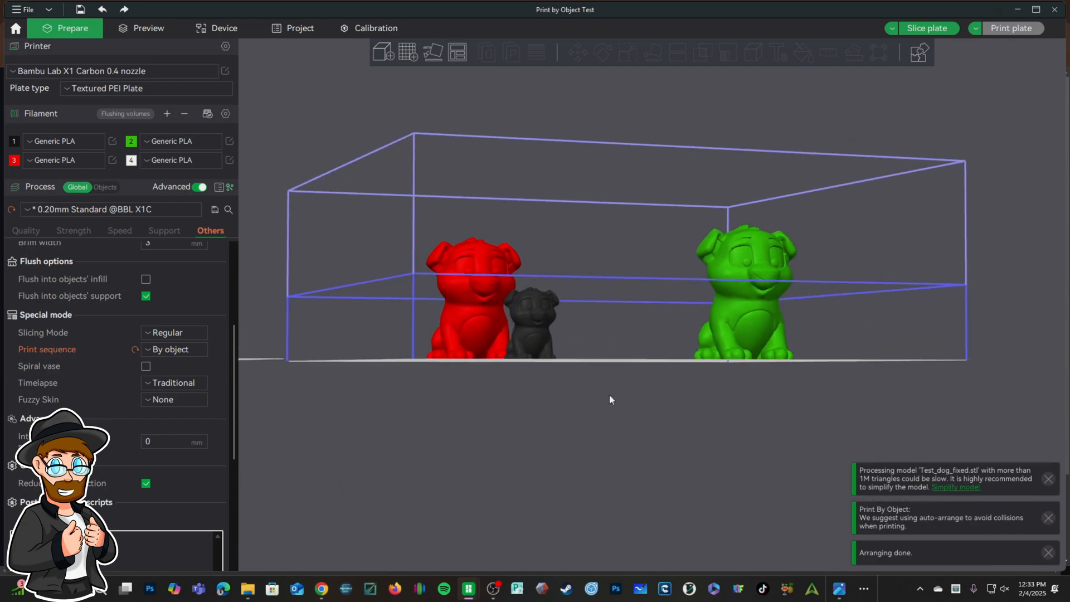
{"action": "mouse_move", "coordinate": [674, 431]}
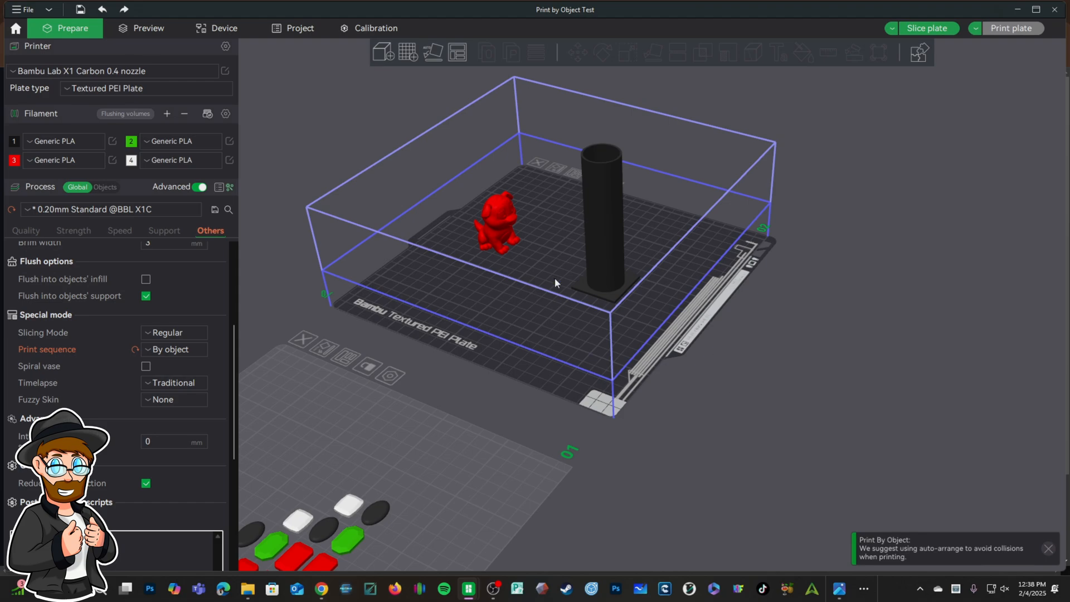
Set Plate 2 (red dog and tall cylinder) to print sequence By object via the objects list.
{"action": "left_click", "coordinate": [498, 225]}
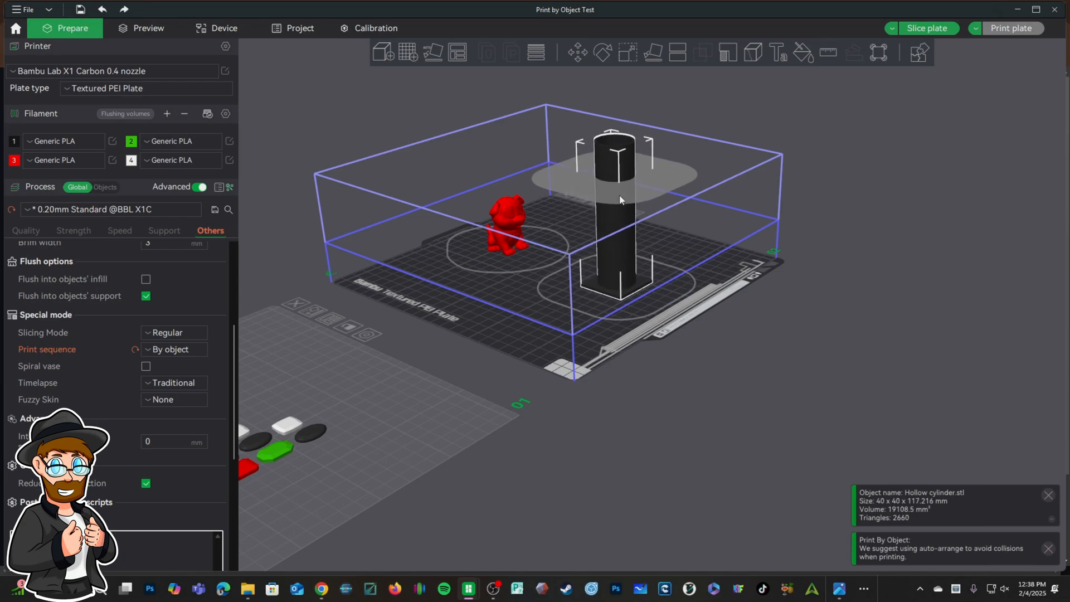
{"action": "left_click", "coordinate": [105, 187]}
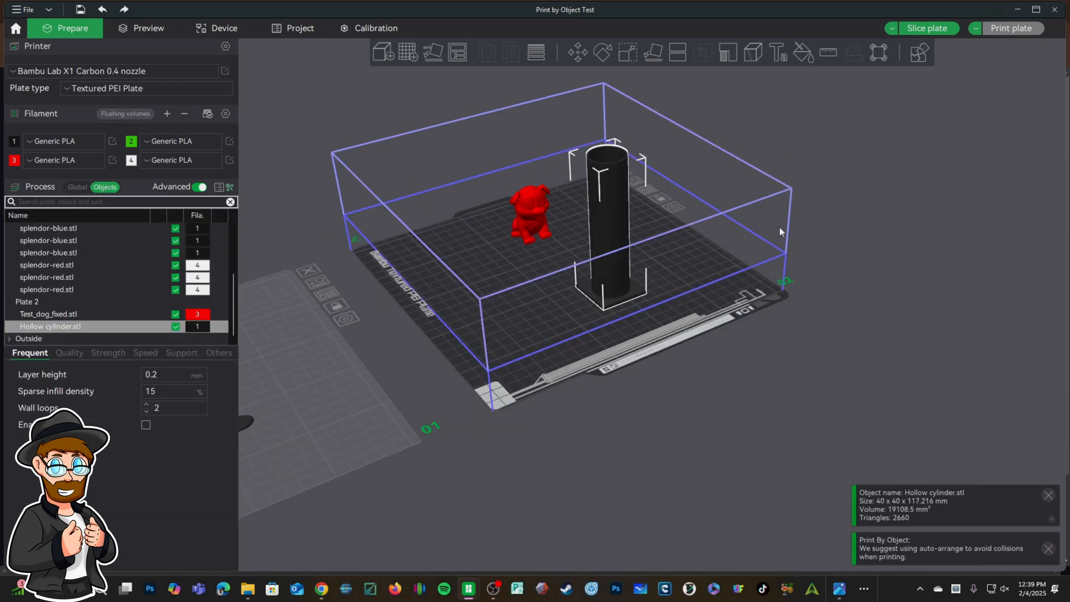
{"action": "mouse_move", "coordinate": [490, 303]}
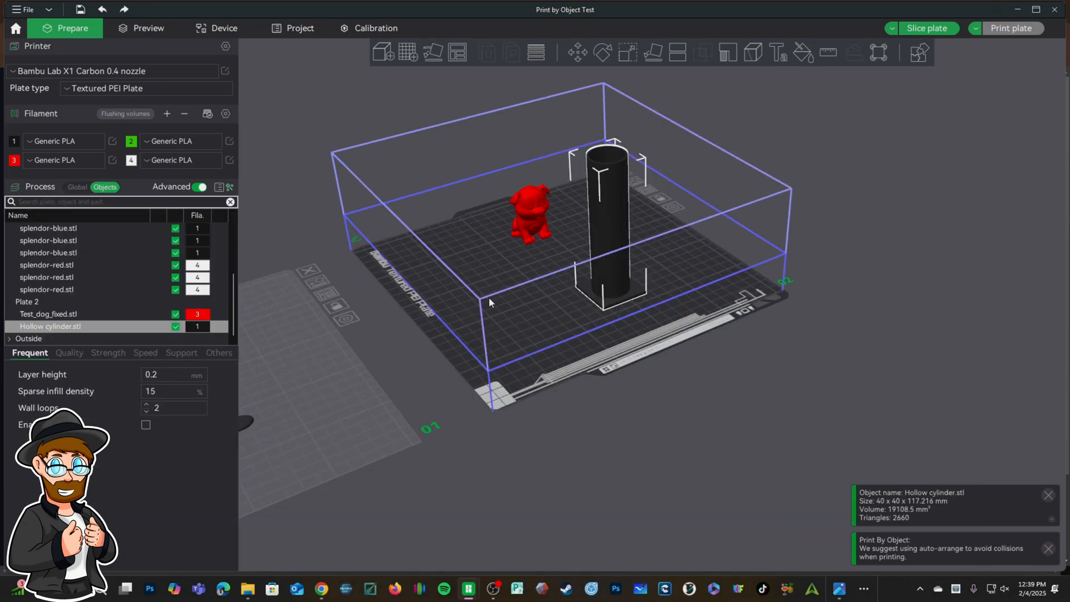
{"action": "mouse_move", "coordinate": [807, 189]}
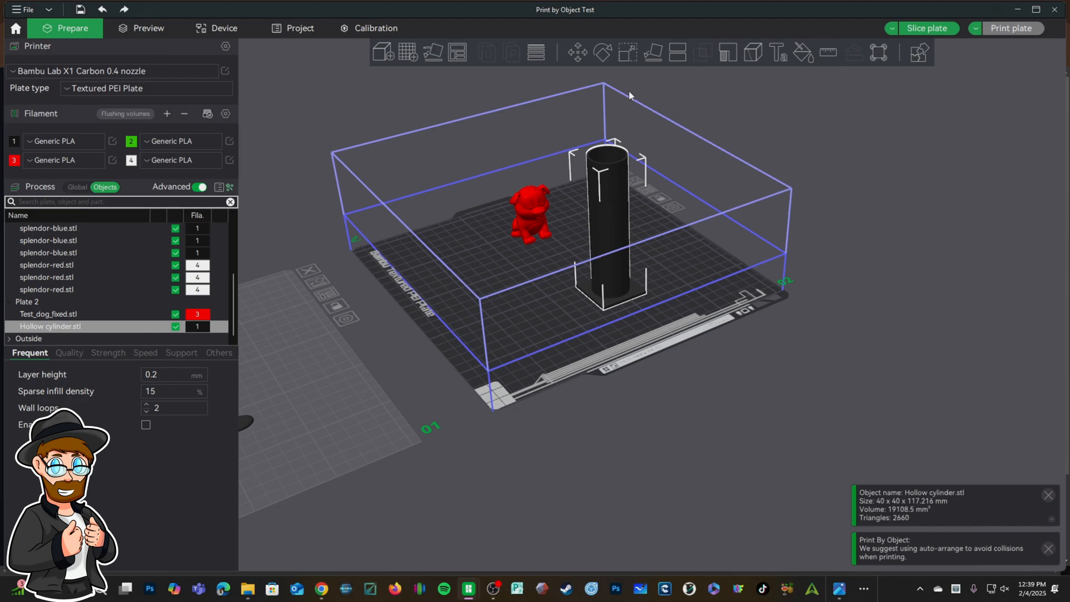
{"action": "mouse_move", "coordinate": [348, 153]}
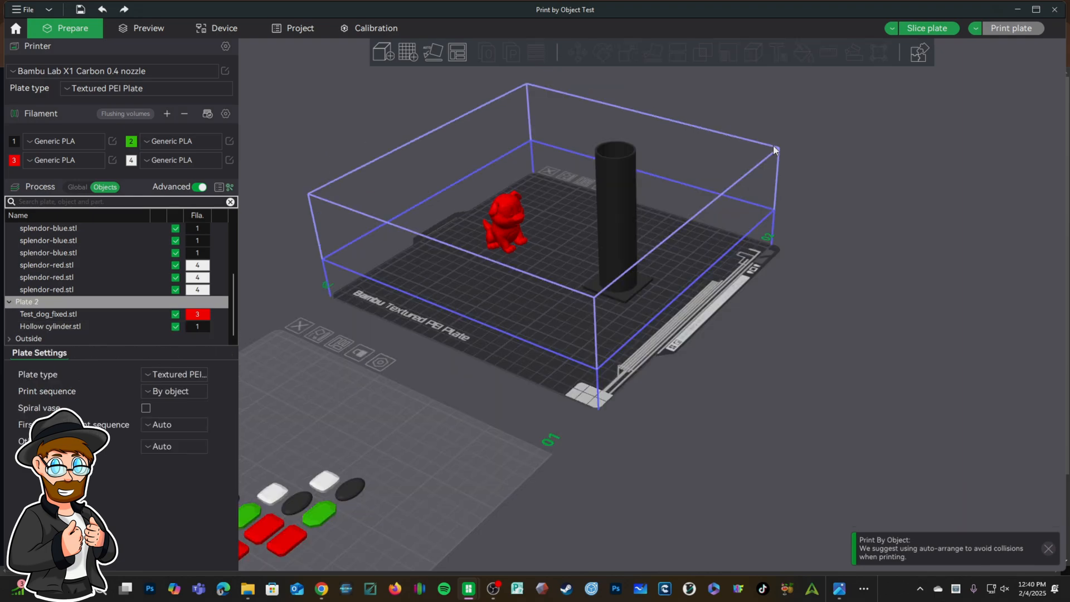
{"action": "mouse_move", "coordinate": [332, 202]}
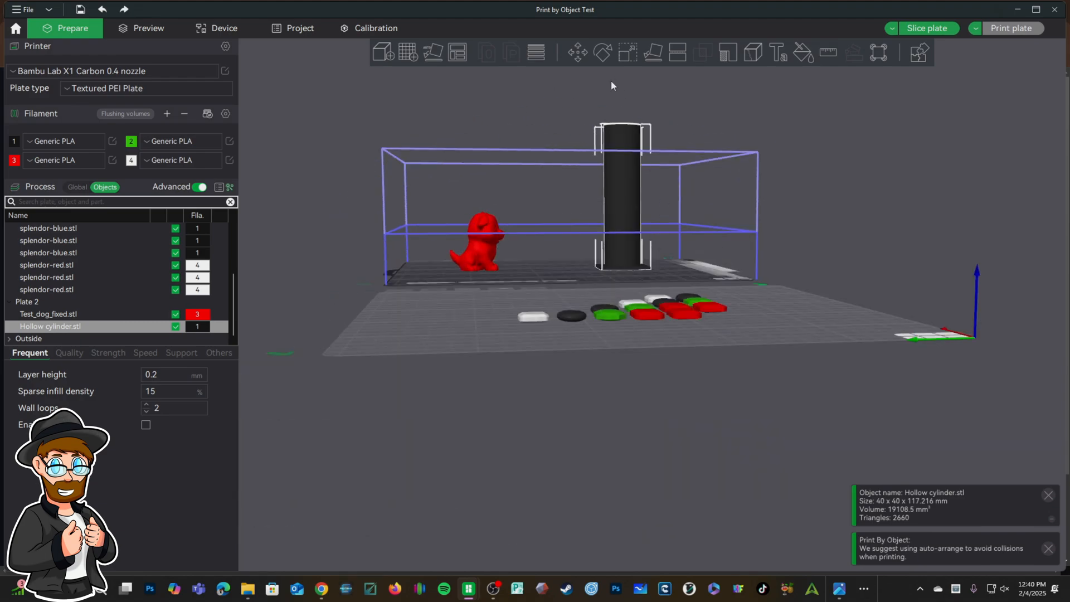
{"action": "mouse_move", "coordinate": [632, 116]}
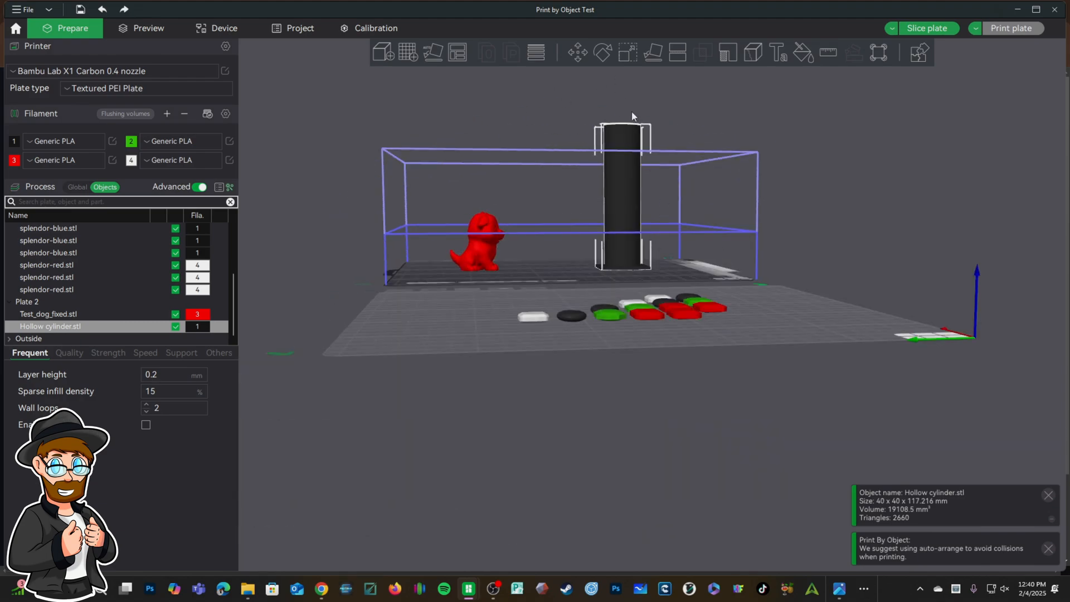
{"action": "mouse_move", "coordinate": [974, 213]}
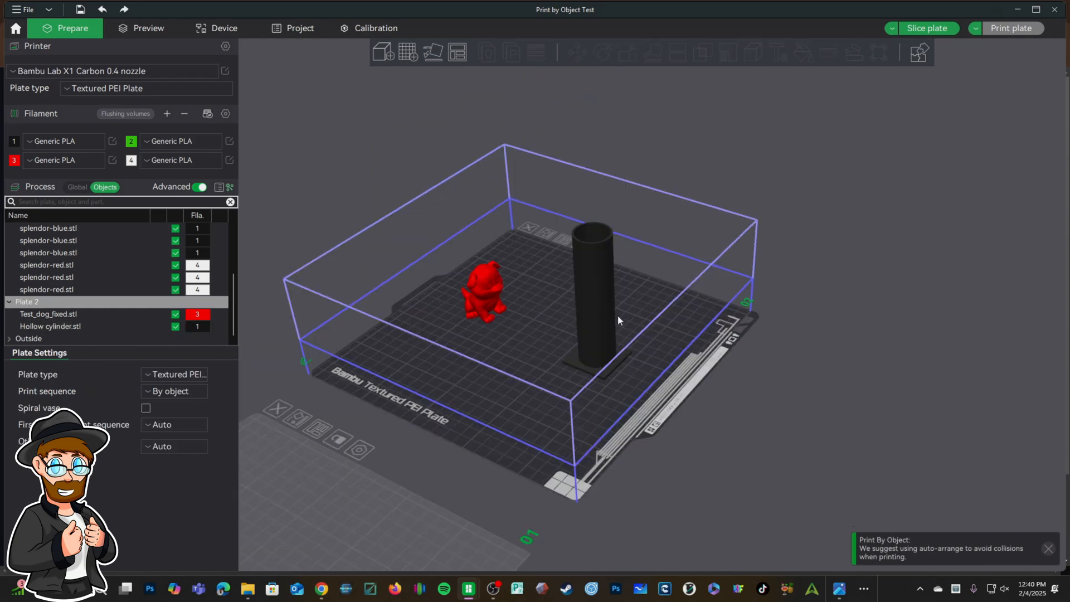
Move the hollow cylinder across the bed so it sits well apart from the red dog.
{"action": "left_click", "coordinate": [591, 290]}
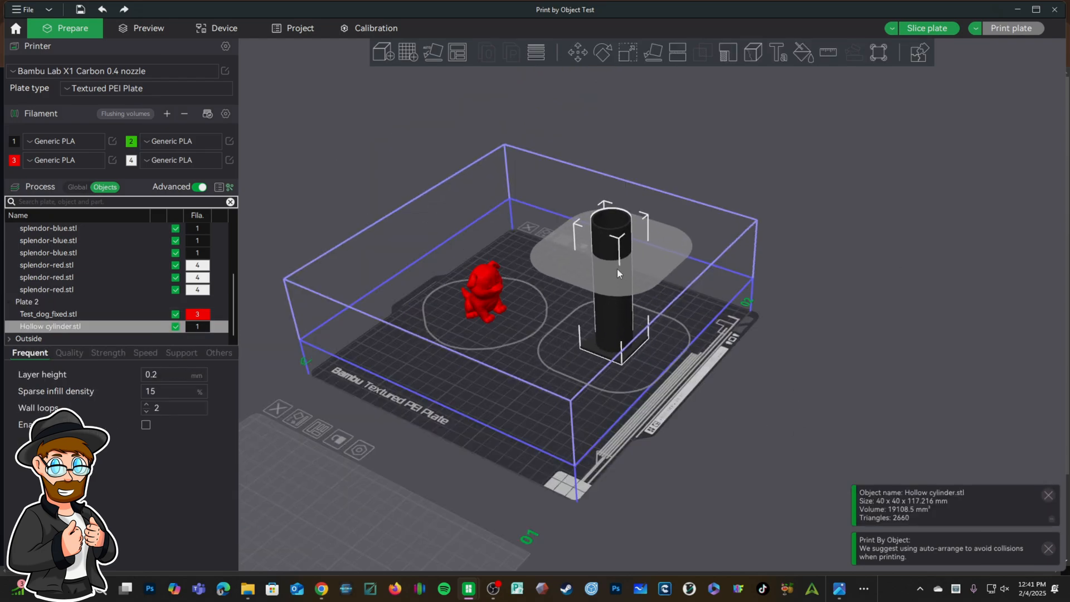
{"action": "left_click_drag", "start_coordinate": [610, 273], "coordinate": [674, 254]}
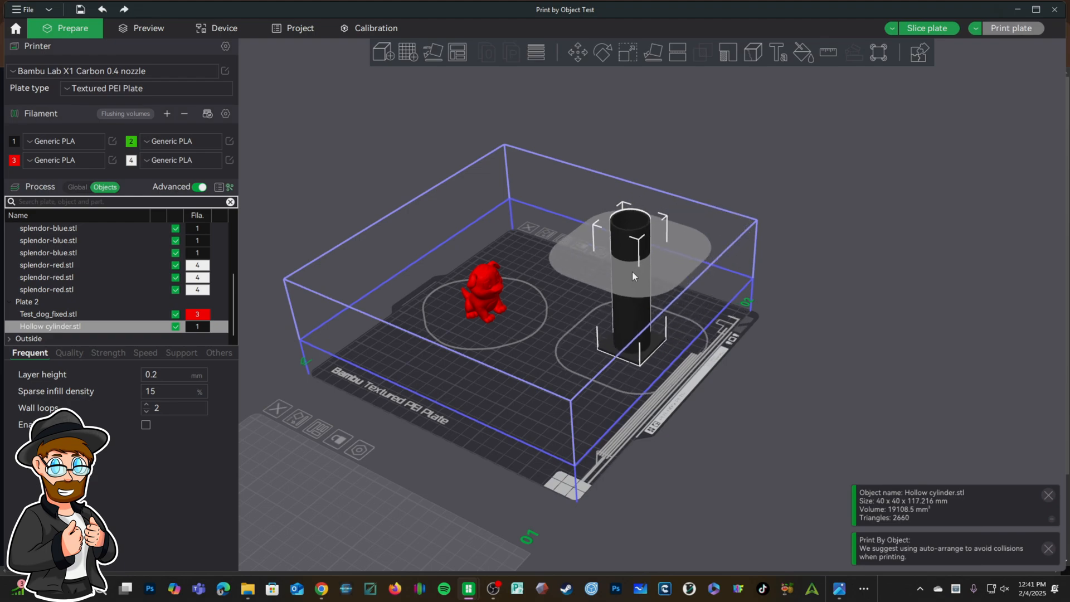
{"action": "left_click_drag", "start_coordinate": [631, 276], "coordinate": [604, 293]}
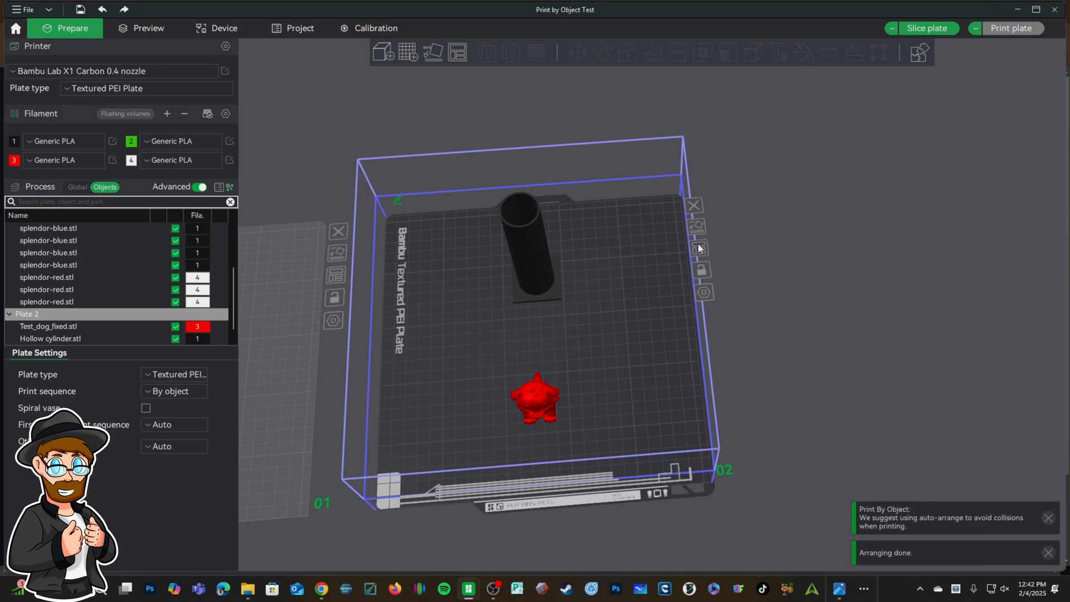
{"action": "mouse_move", "coordinate": [505, 358]}
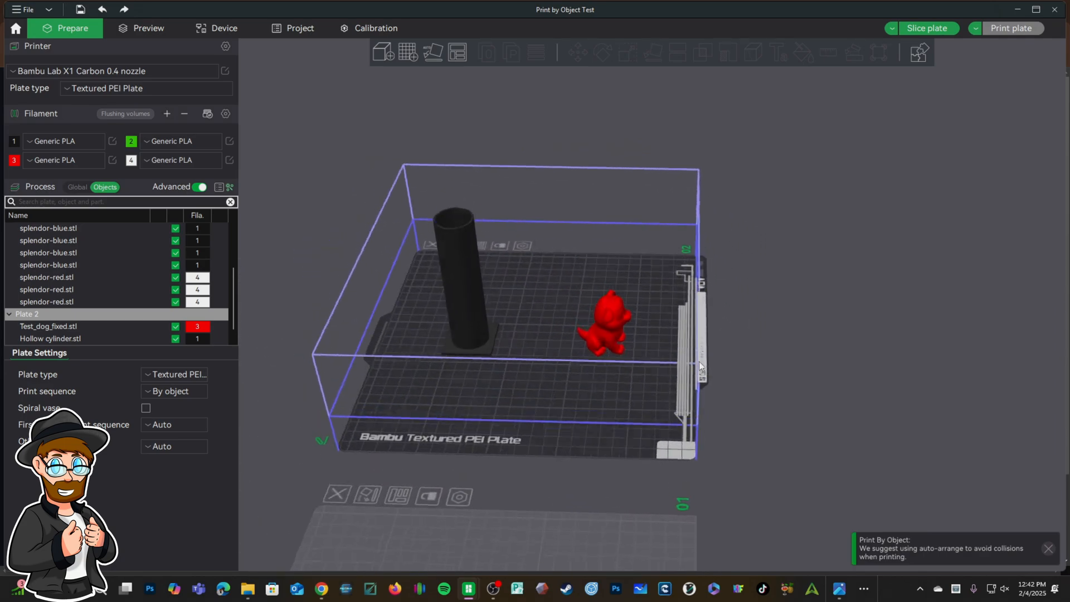
Slice the second plate, giving about 2 h 7 min and 33 g of filament.
{"action": "left_click", "coordinate": [457, 300]}
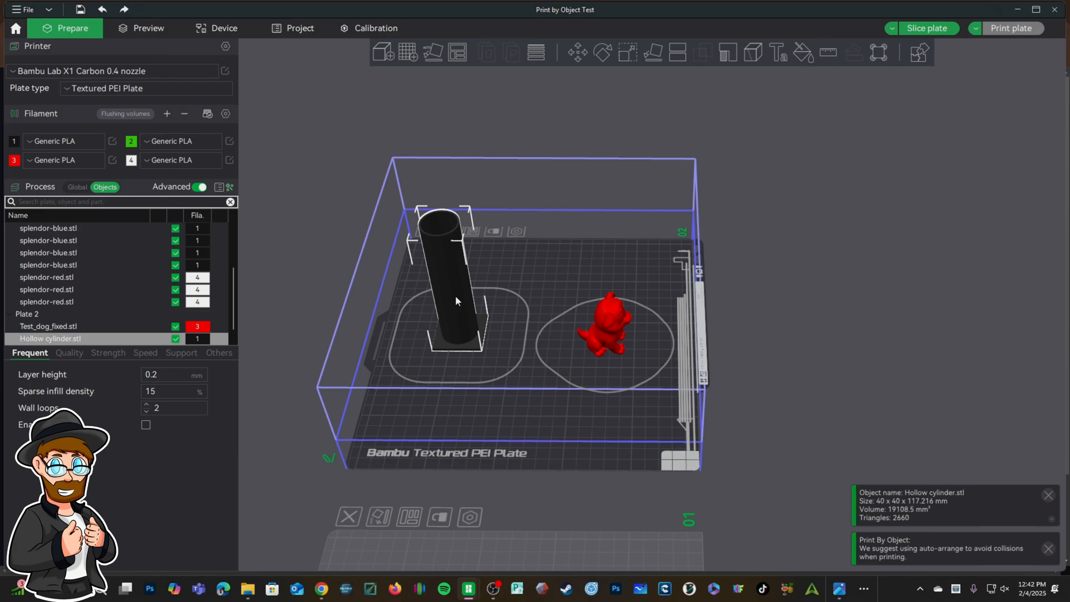
{"action": "left_click", "coordinate": [147, 28]}
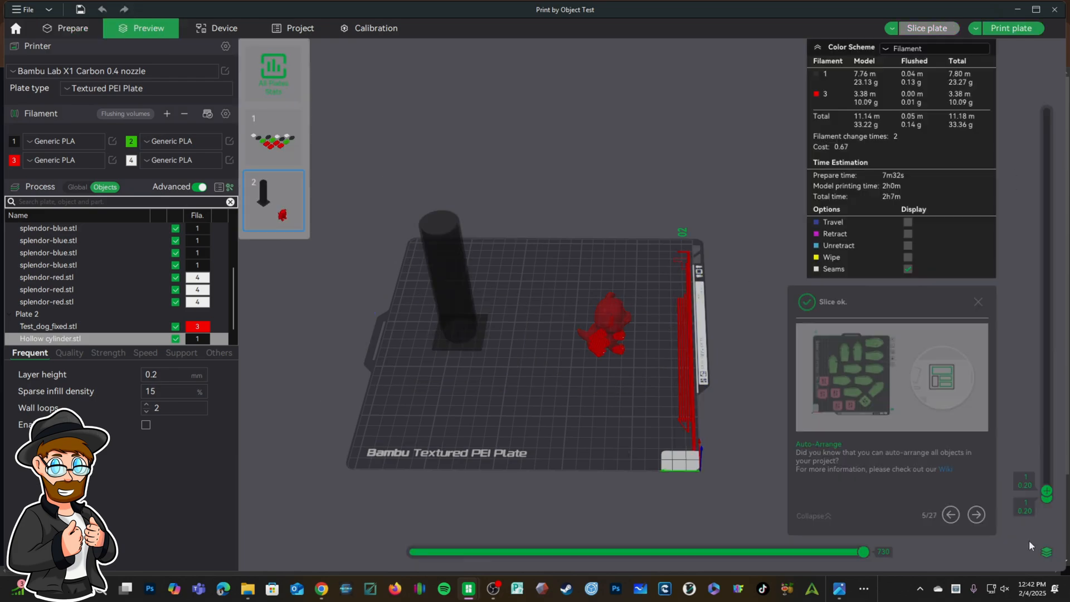
Preview the sliced plate up to its top layer, then return to the Prepare layout.
{"action": "left_click", "coordinate": [977, 302]}
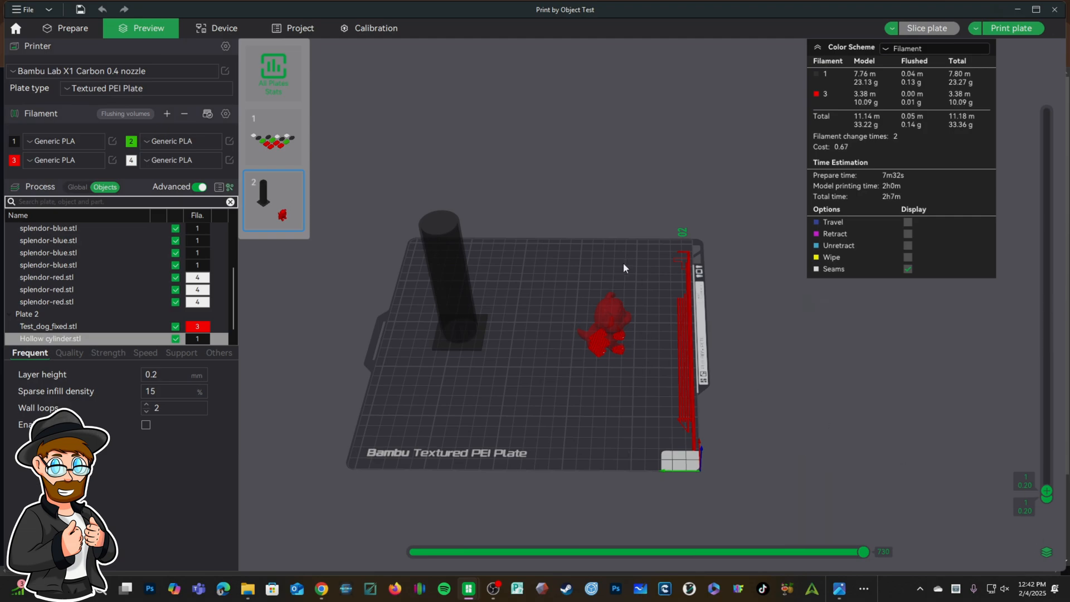
{"action": "mouse_move", "coordinate": [1046, 491]}
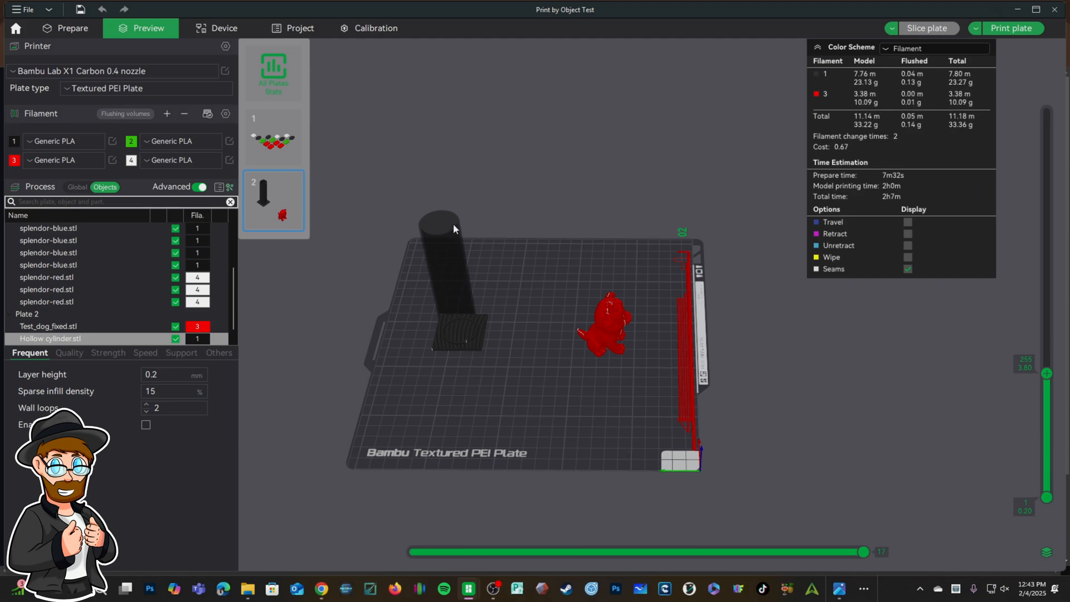
{"action": "mouse_move", "coordinate": [631, 318]}
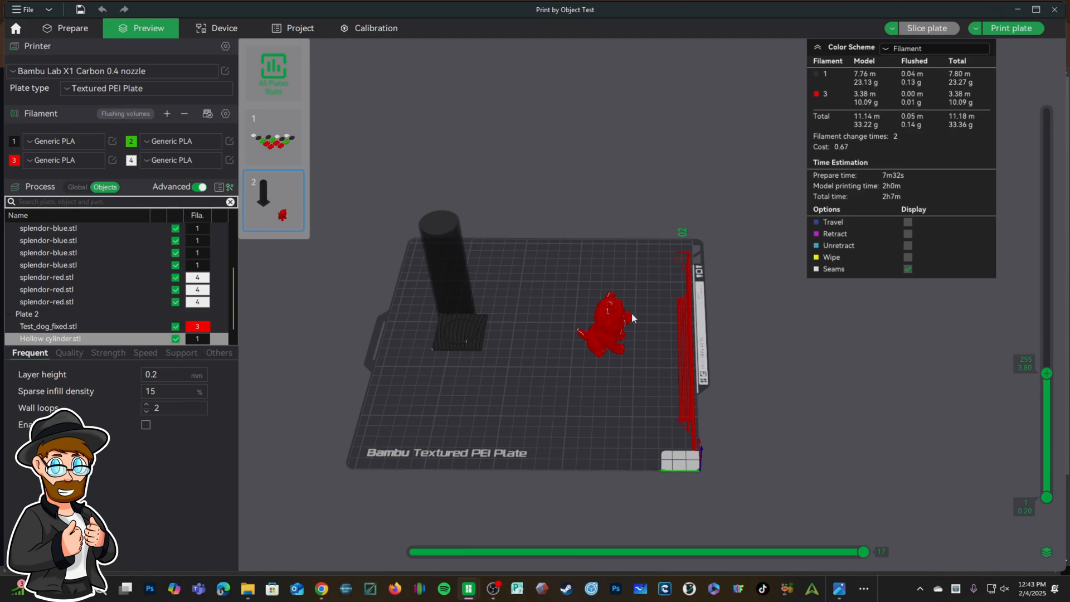
{"action": "mouse_move", "coordinate": [322, 90]}
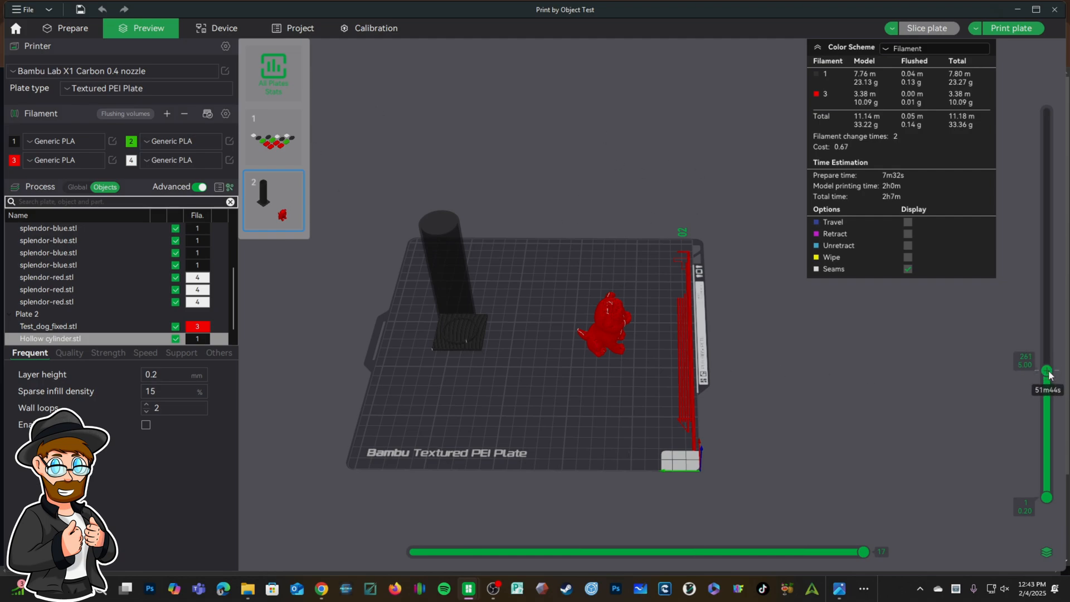
{"action": "left_click_drag", "start_coordinate": [1046, 370], "coordinate": [1046, 322]}
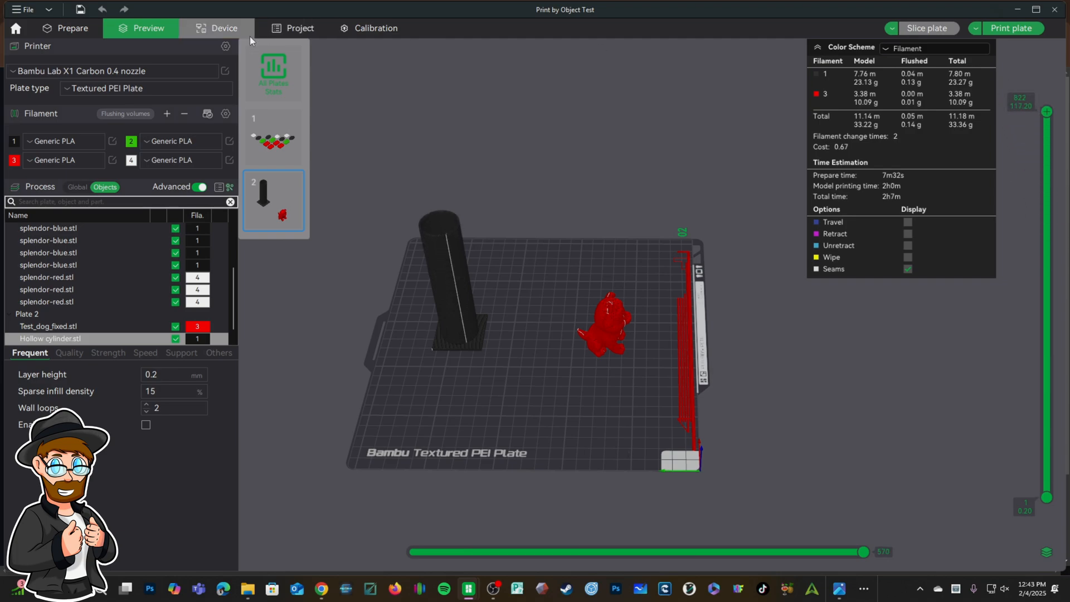
{"action": "left_click", "coordinate": [66, 27]}
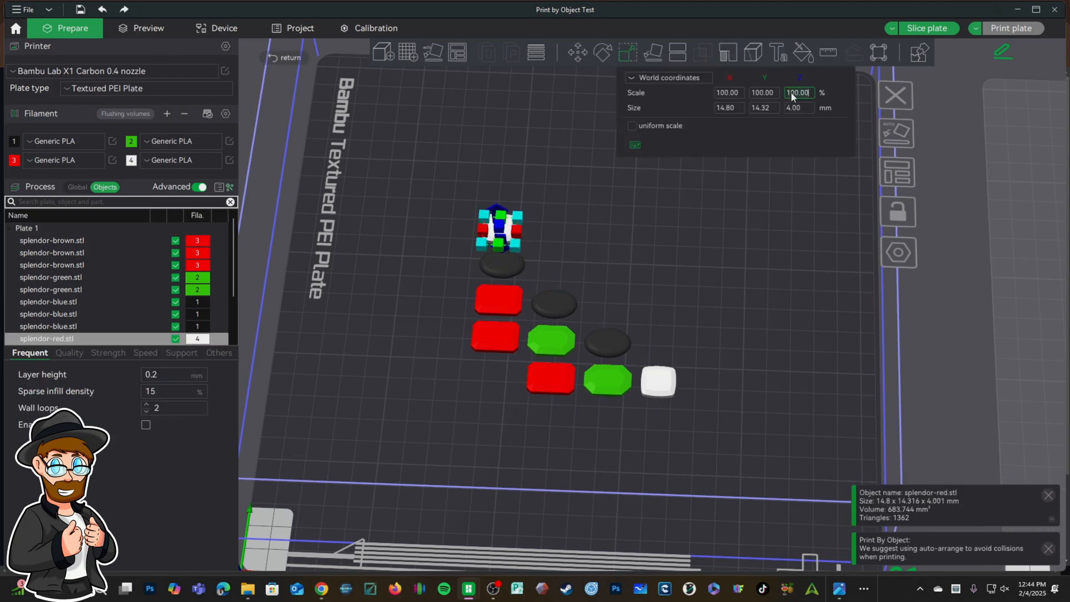
Scale the gem pieces on the first plate to 125% in Z.
{"action": "type", "text": "125"}
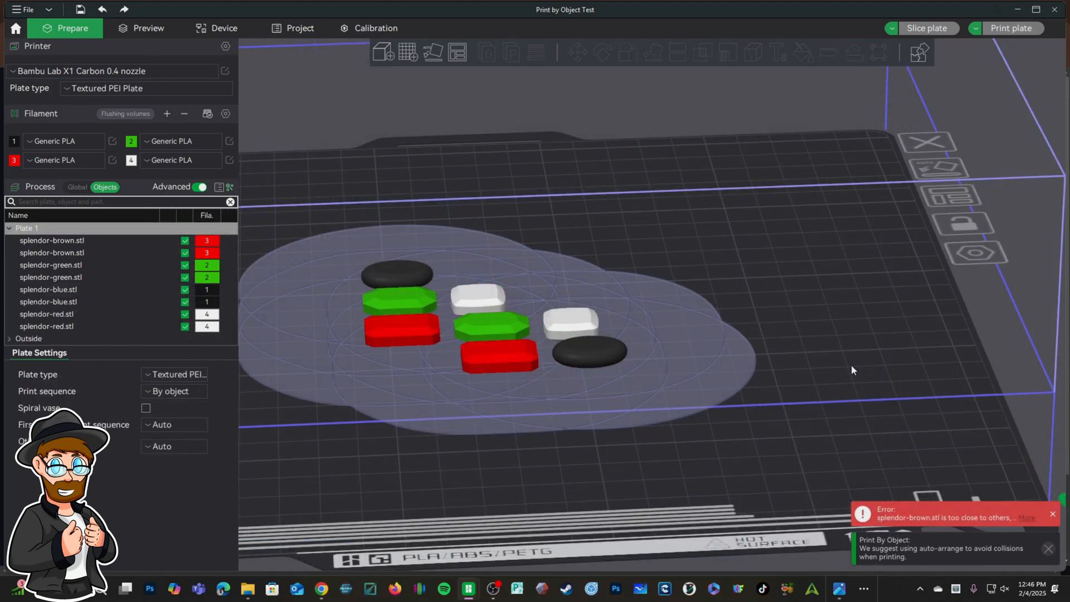
{"action": "mouse_move", "coordinate": [949, 199]}
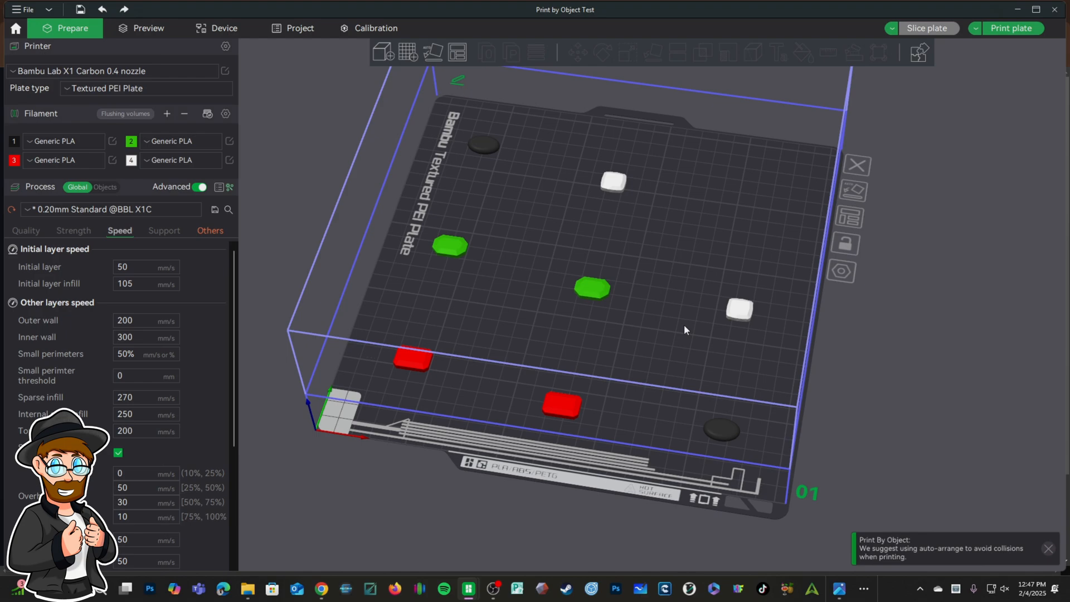
Set inner wall and internal solid infill speeds to 200 mm/s.
{"action": "left_click", "coordinate": [145, 336]}
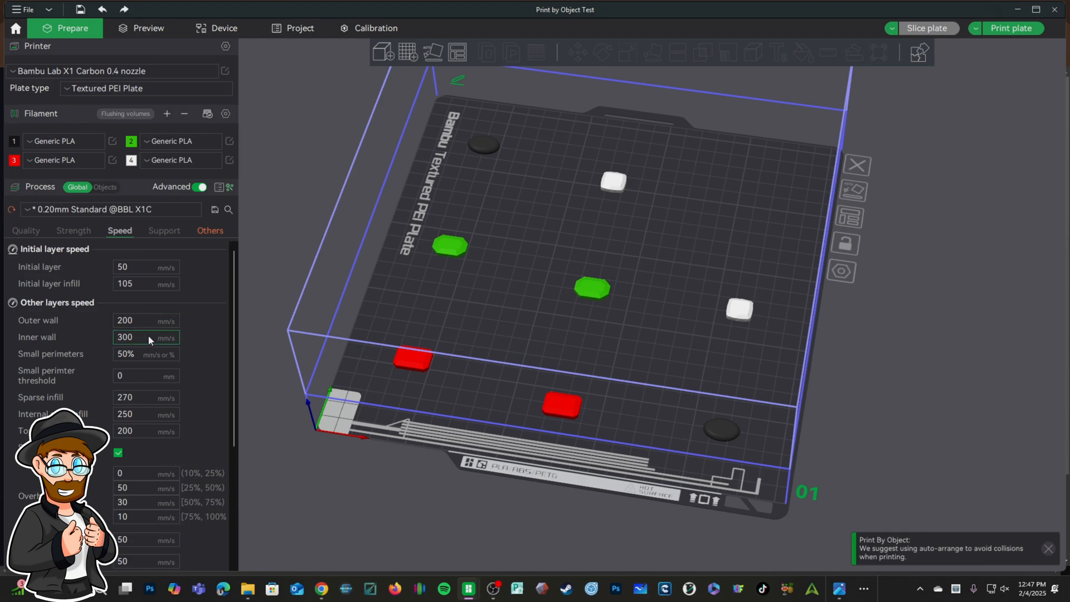
{"action": "type", "text": "200"}
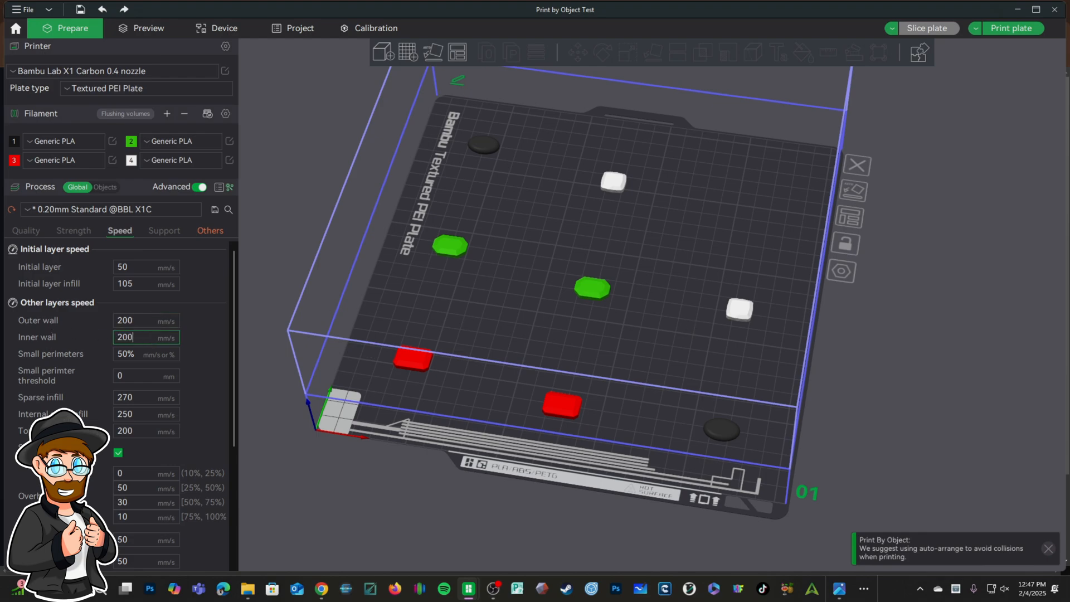
{"action": "left_click", "coordinate": [145, 413]}
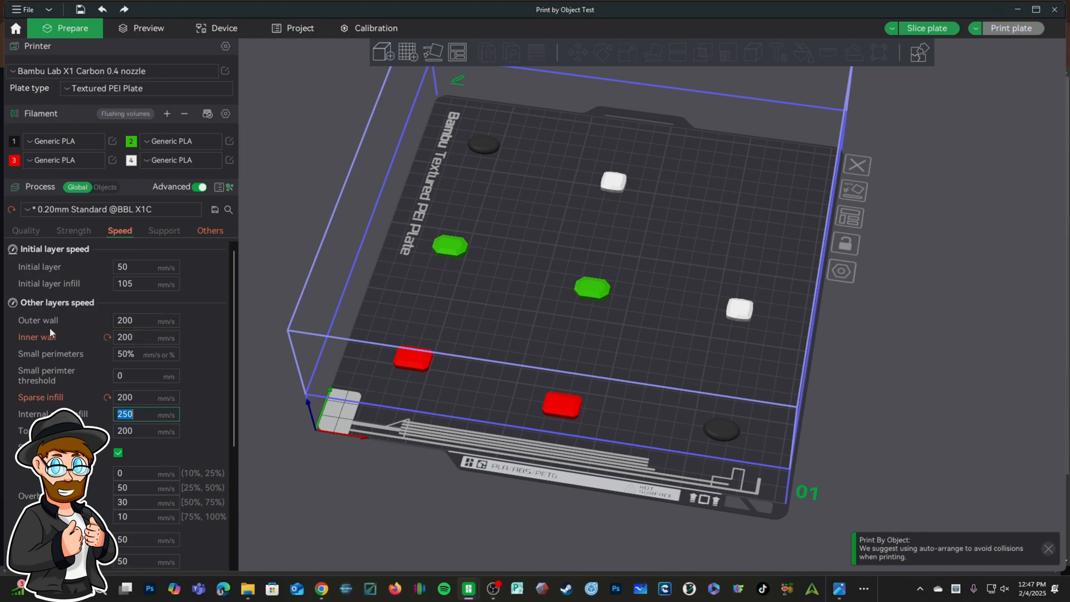
{"action": "scroll", "scroll_direction": "down", "scroll_amount": 3}
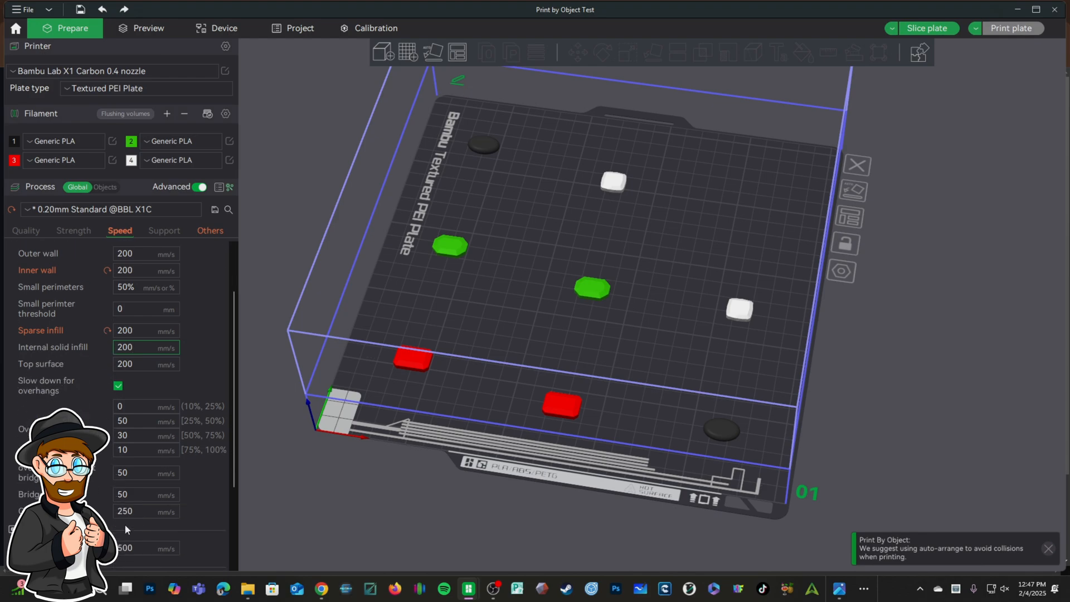
{"action": "type", "text": "200"}
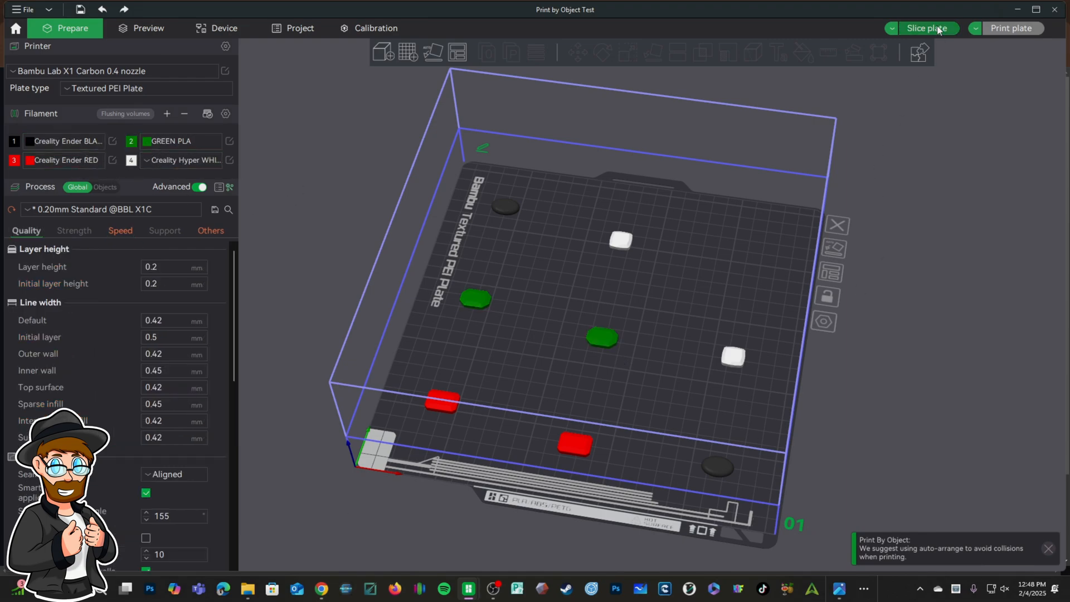
Slice the first plate (about 34 min, 6.61 g) and bring up the Send print job dialog.
{"action": "left_click", "coordinate": [926, 27]}
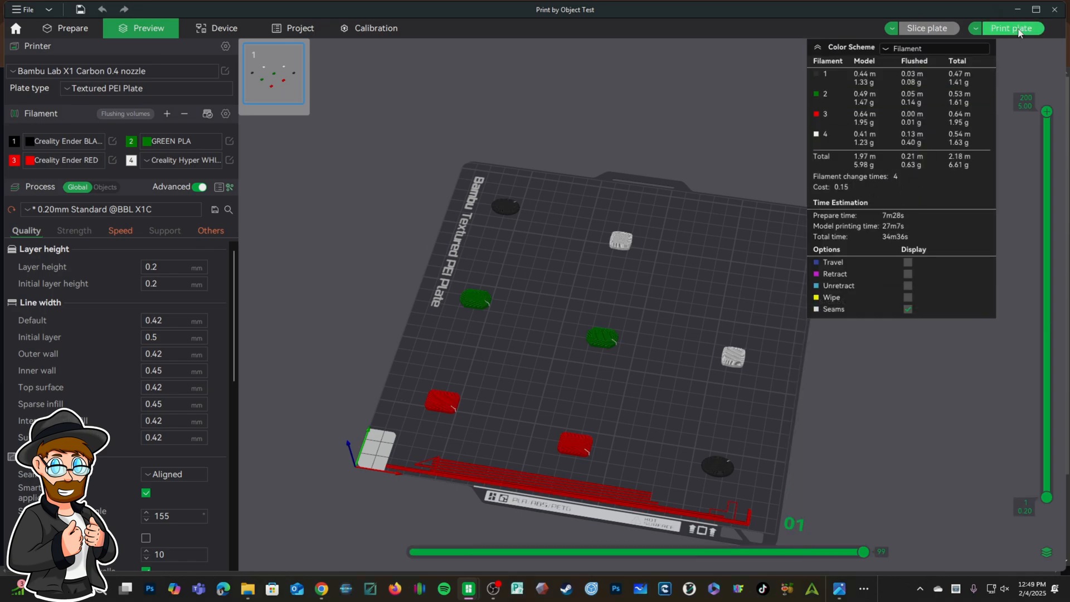
{"action": "left_click", "coordinate": [1012, 28]}
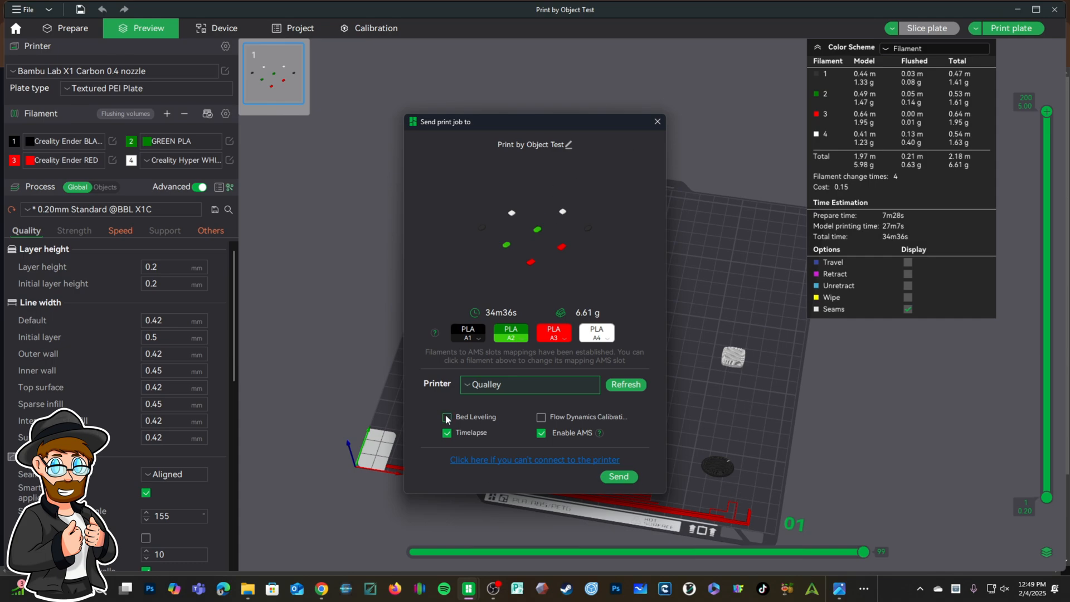
Enable bed leveling alongside timelapse and AMS, then send the job to the X1C printer.
{"action": "left_click", "coordinate": [447, 416]}
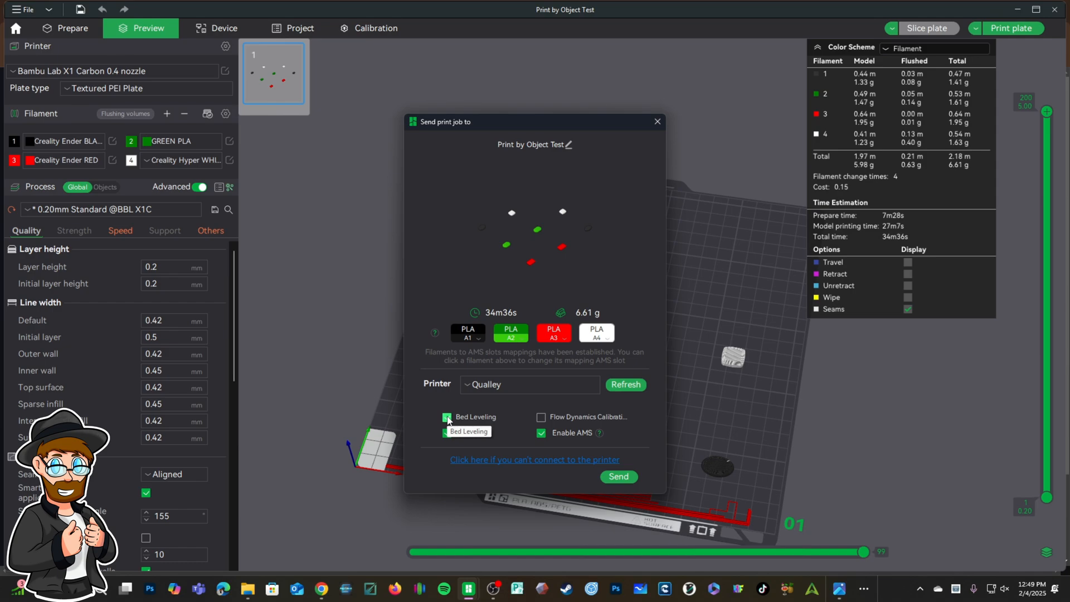
{"action": "left_click", "coordinate": [447, 432]}
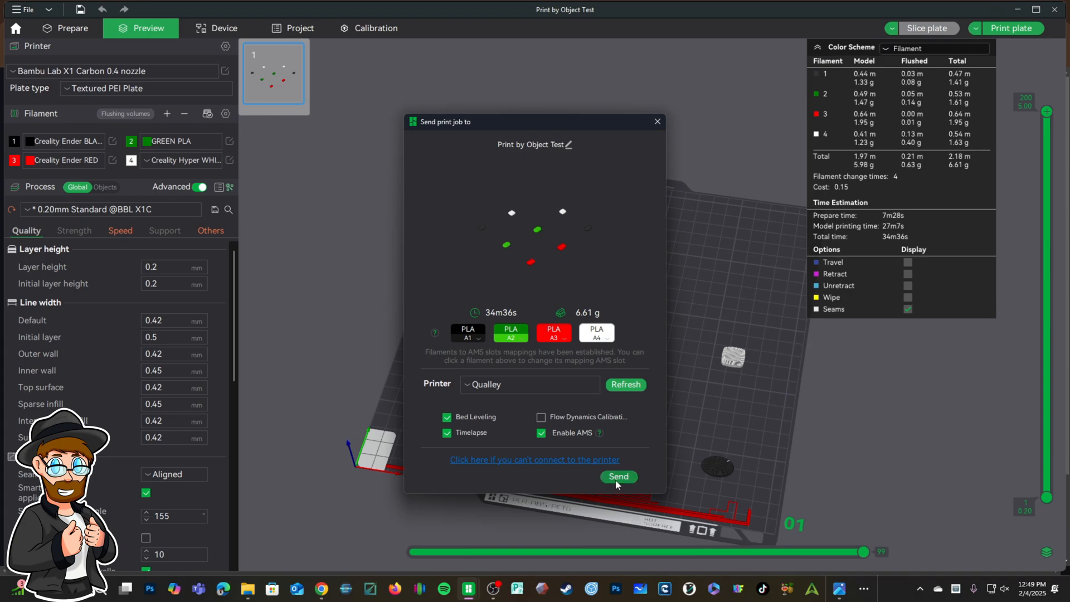
{"action": "left_click", "coordinate": [617, 476]}
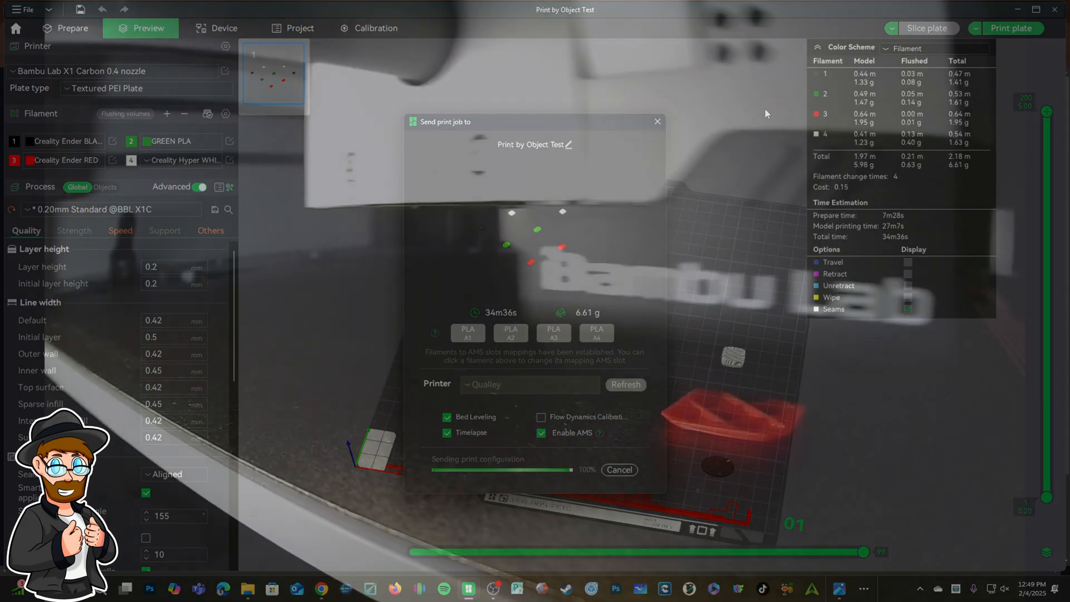